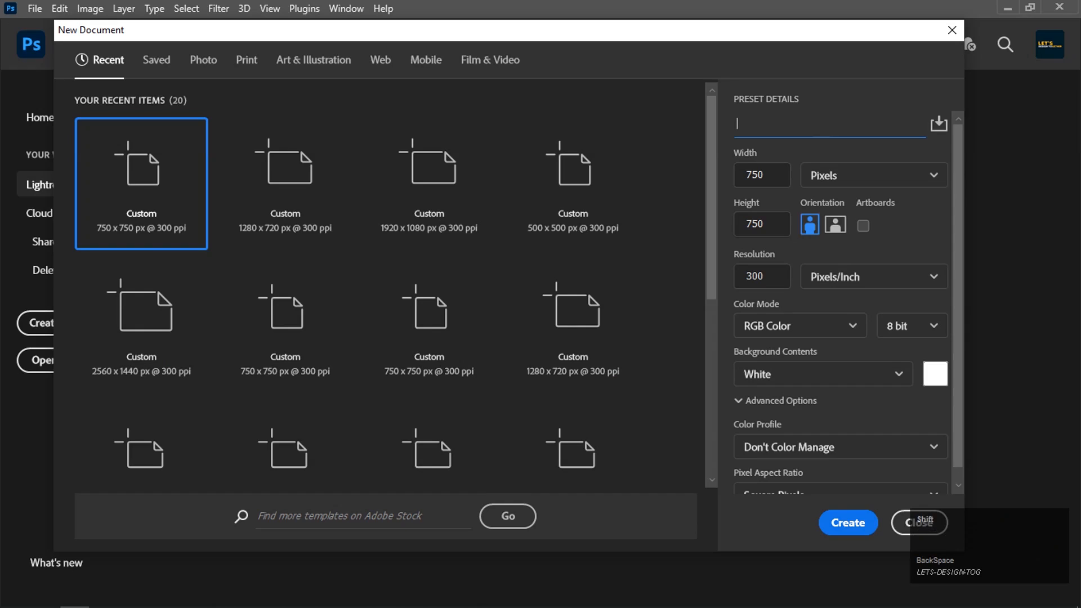
# Name the new document 'Glass Effect For Social Media Post Design' at 750×750 px, 300 ppi, and create it.
pyautogui.write('Glass Effect For')
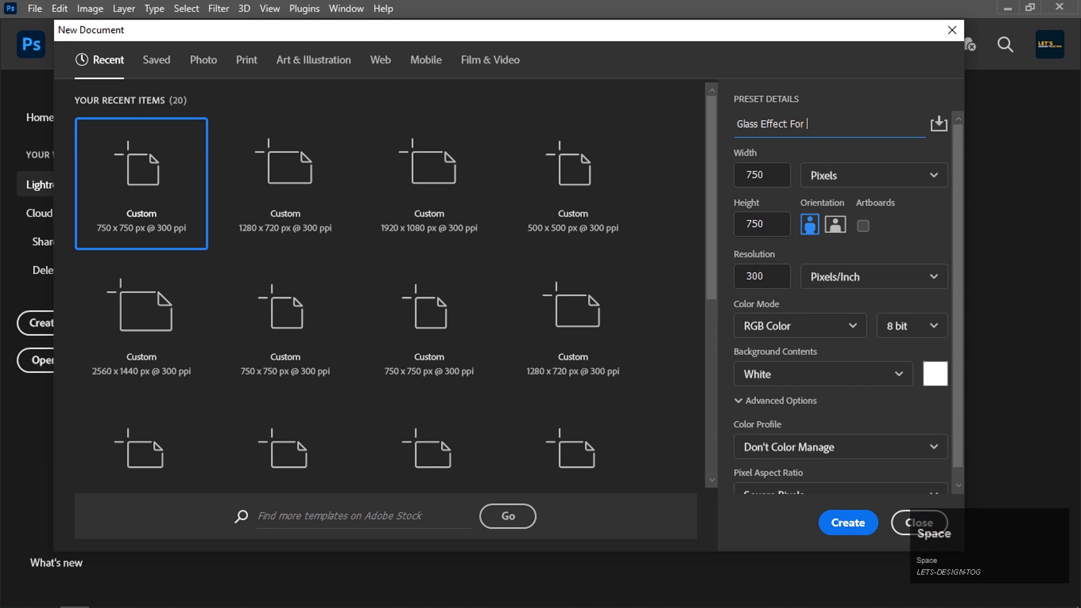
pyautogui.write('Social')
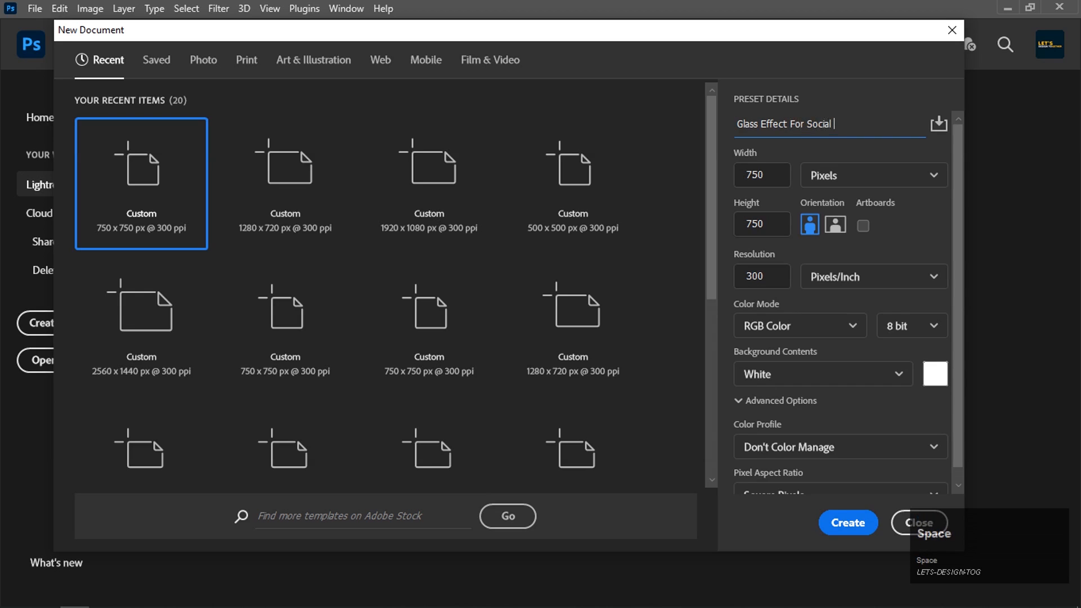
pyautogui.write('Media')
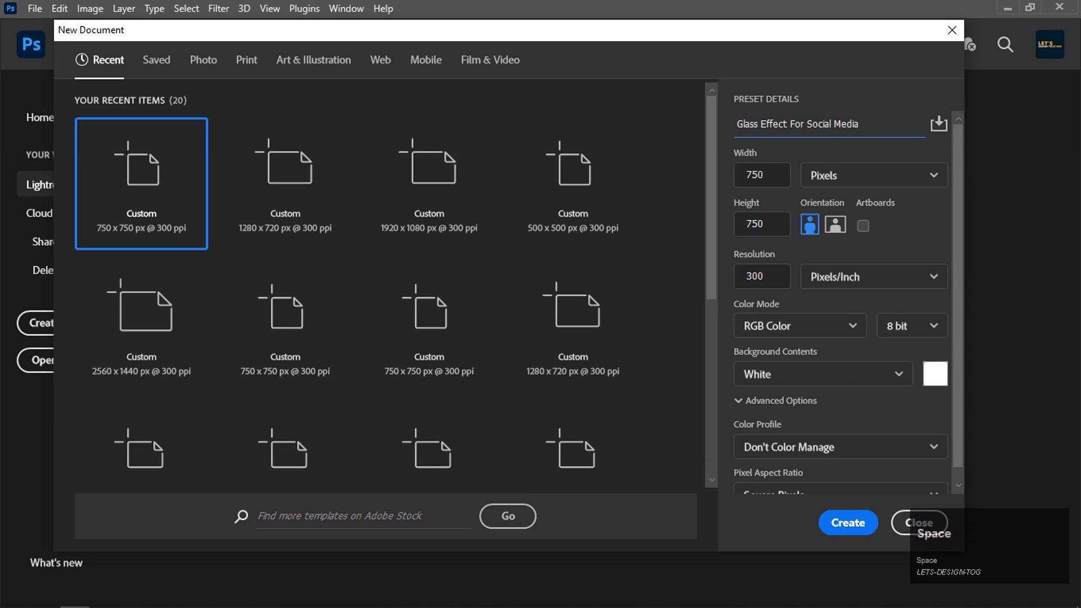
pyautogui.write('Post')
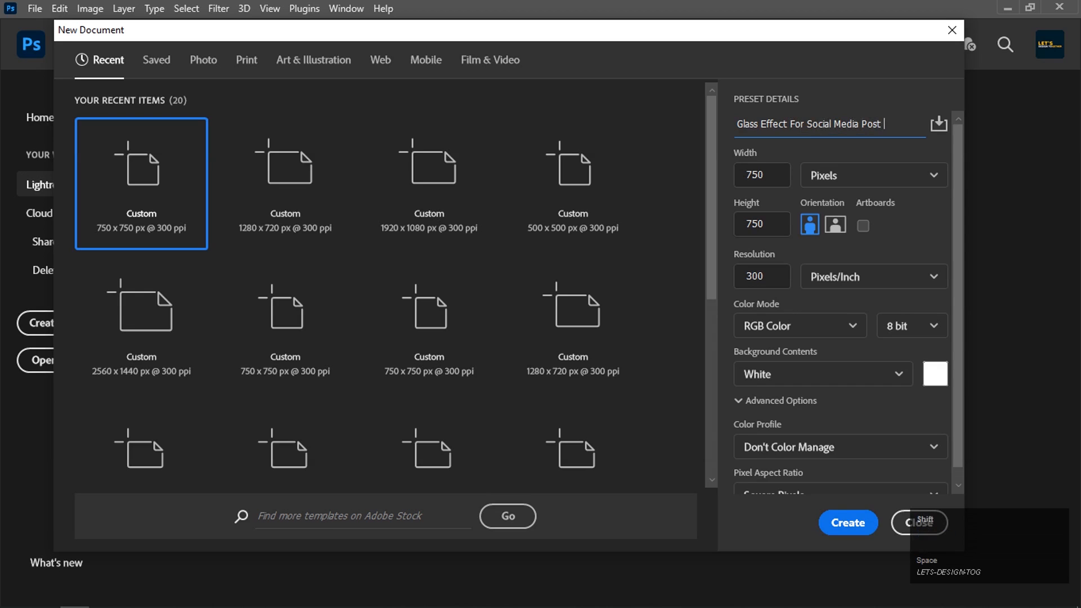
pyautogui.write('Design')
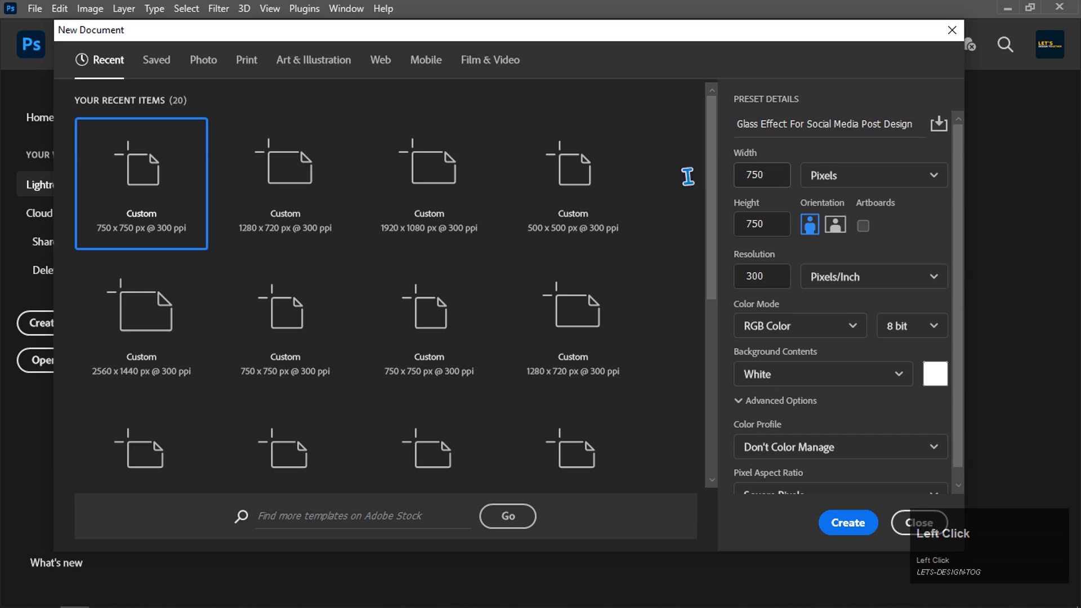
pyautogui.click(761, 175)
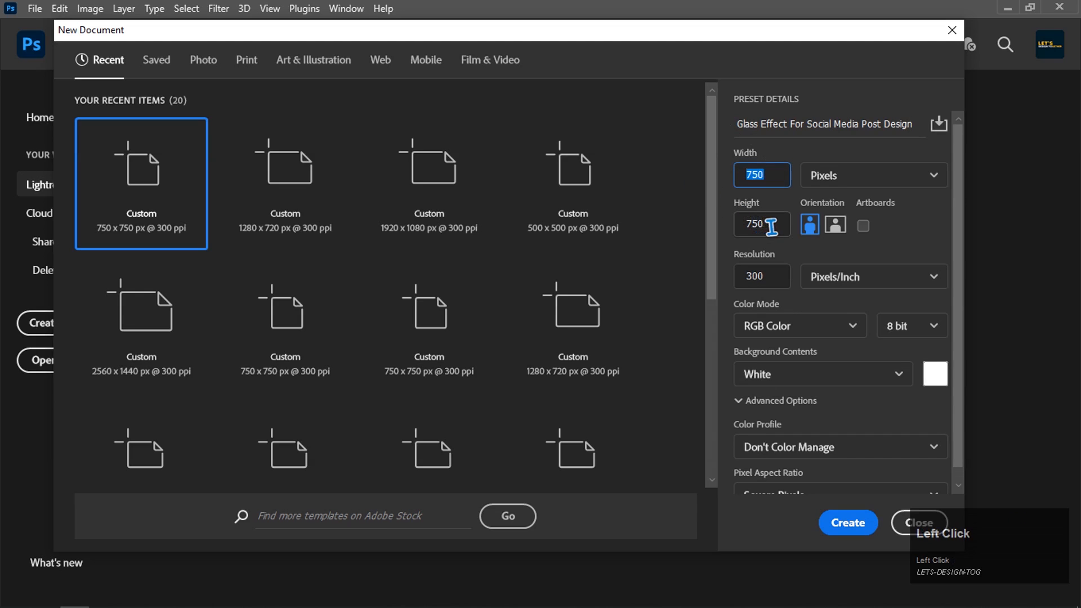
pyautogui.click(761, 224)
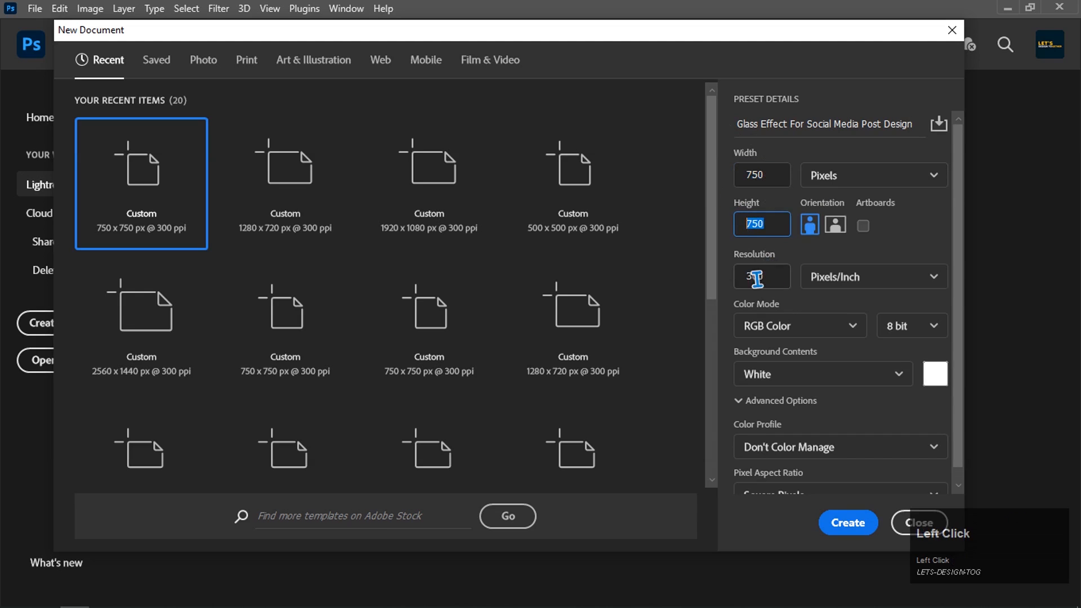
pyautogui.click(847, 522)
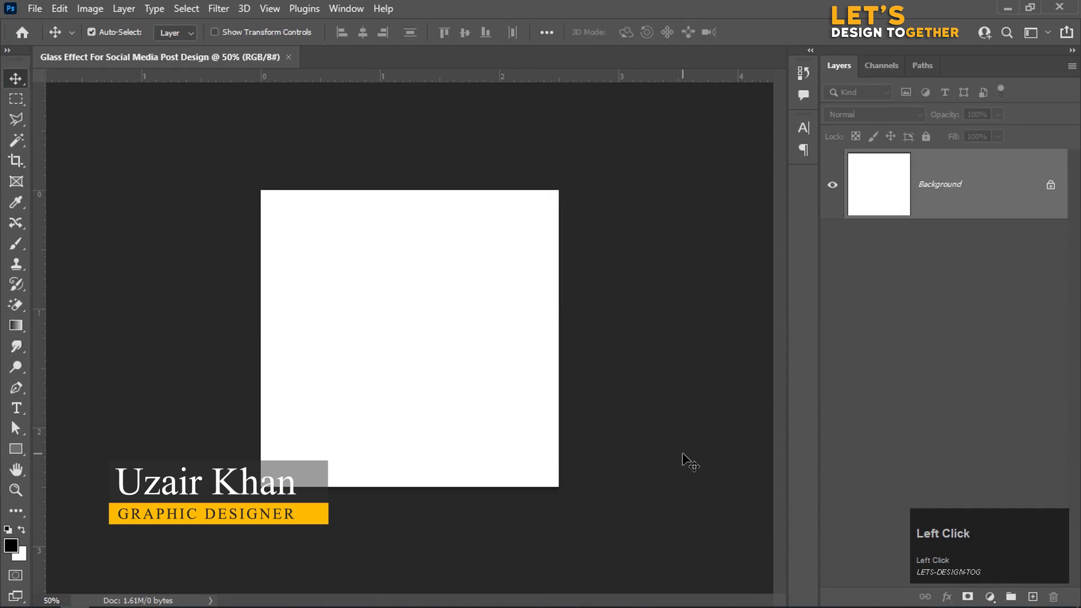
# Place Embedded the crater lake photo tomas-malik-xZaMuphcE0-unsplash from the Wallpapers folder.
pyautogui.click(33, 9)
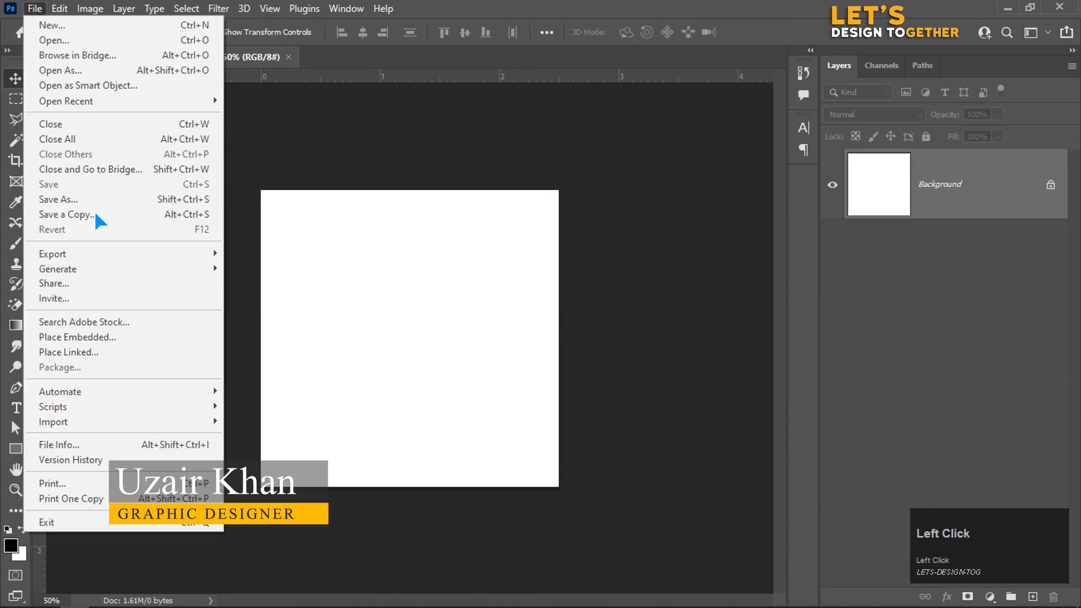
pyautogui.click(76, 337)
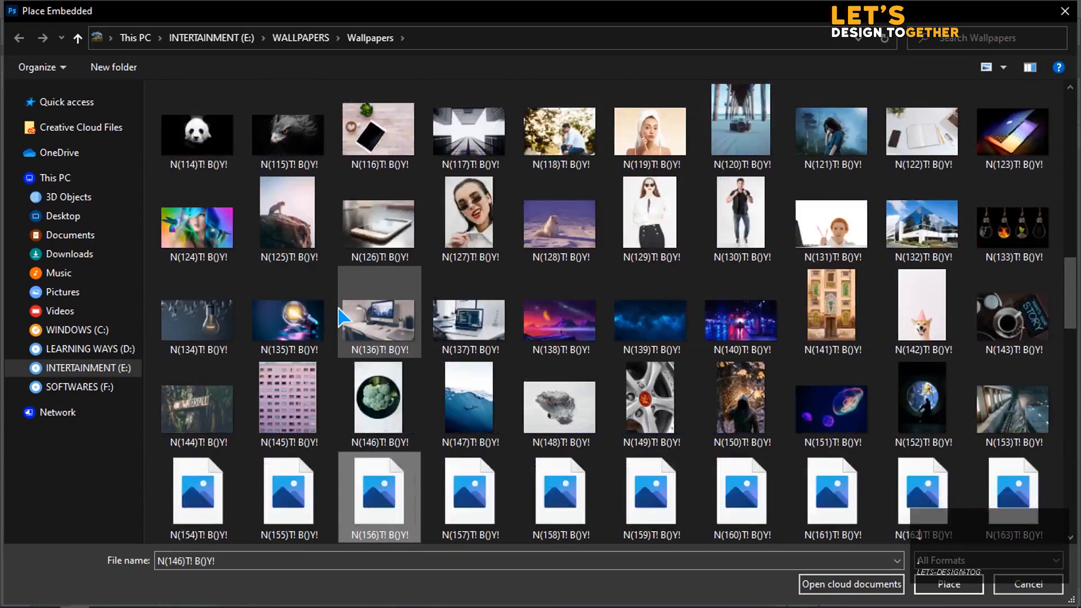
pyautogui.scroll(-3)
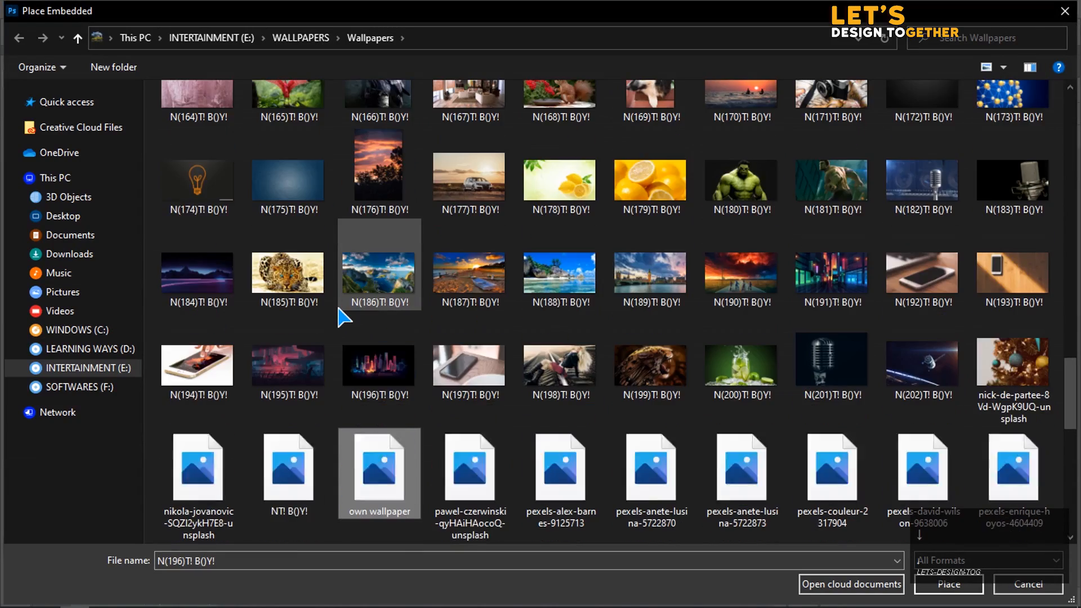
pyautogui.scroll(-3)
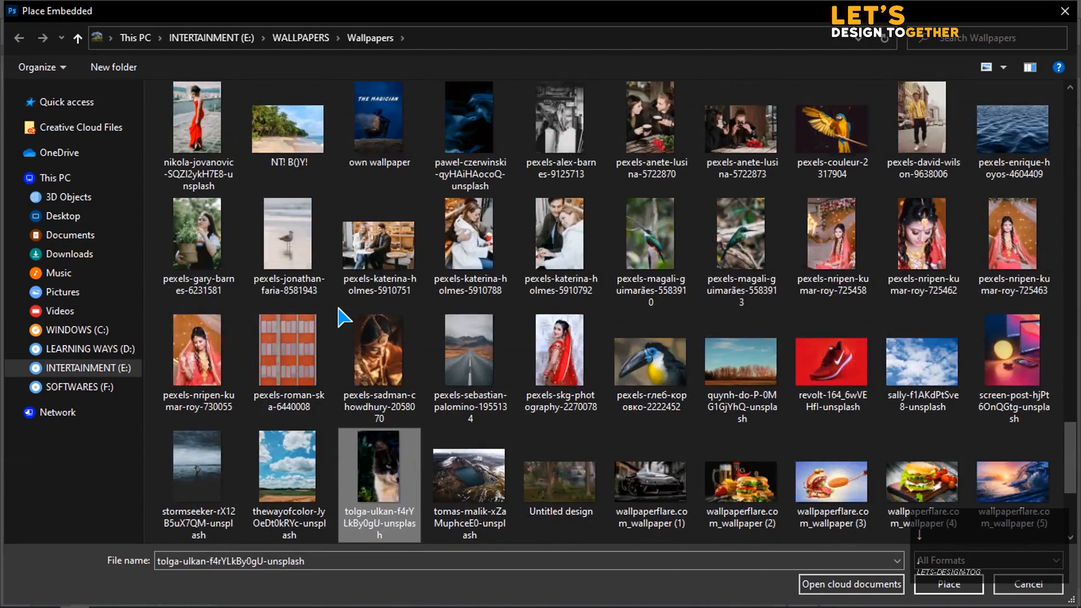
pyautogui.click(470, 467)
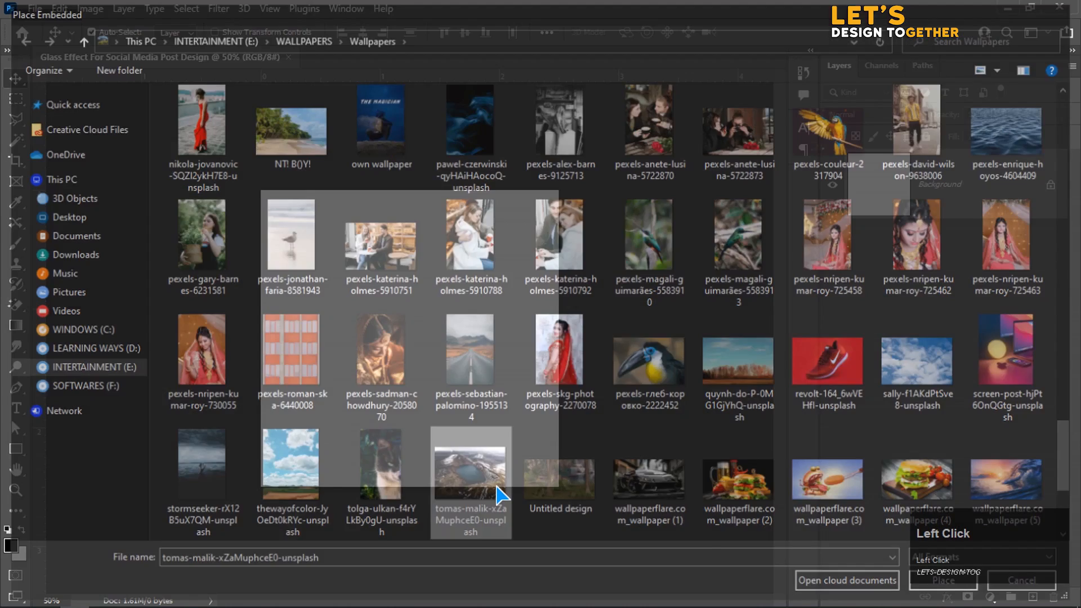
pyautogui.click(942, 580)
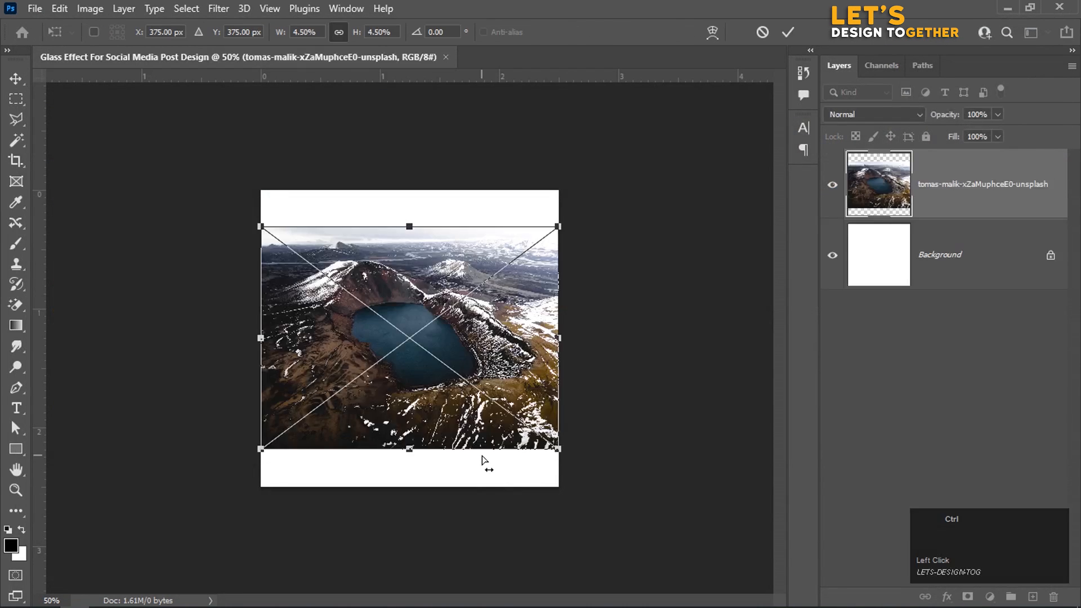
# Enlarge and shift the lake photo to fill the square canvas, then commit the transform.
pyautogui.moveTo(558, 449); pyautogui.dragTo(547, 442)
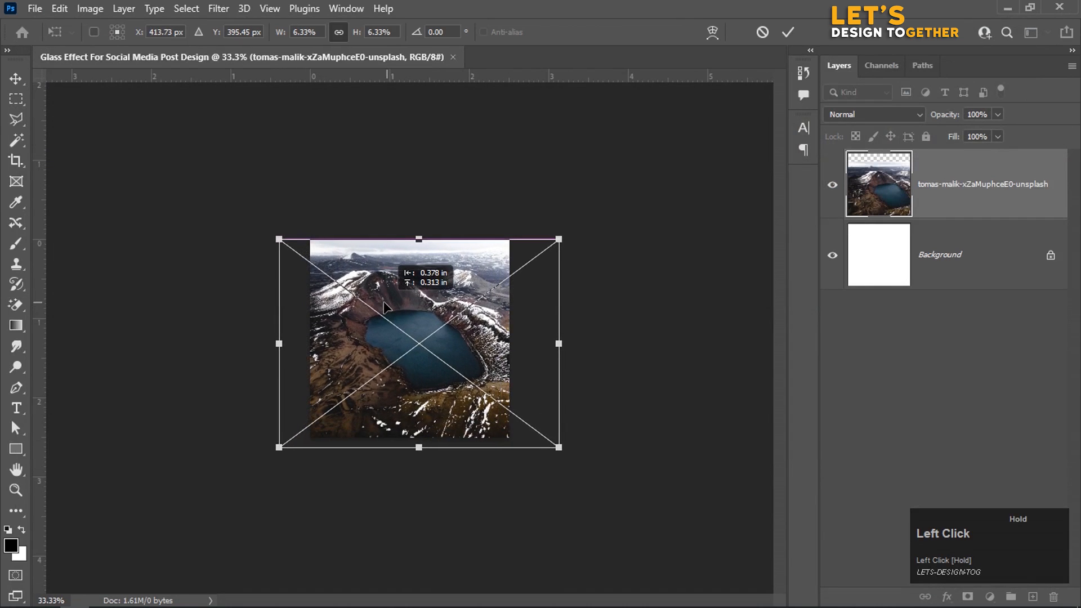
pyautogui.moveTo(417, 341); pyautogui.dragTo(389, 339)
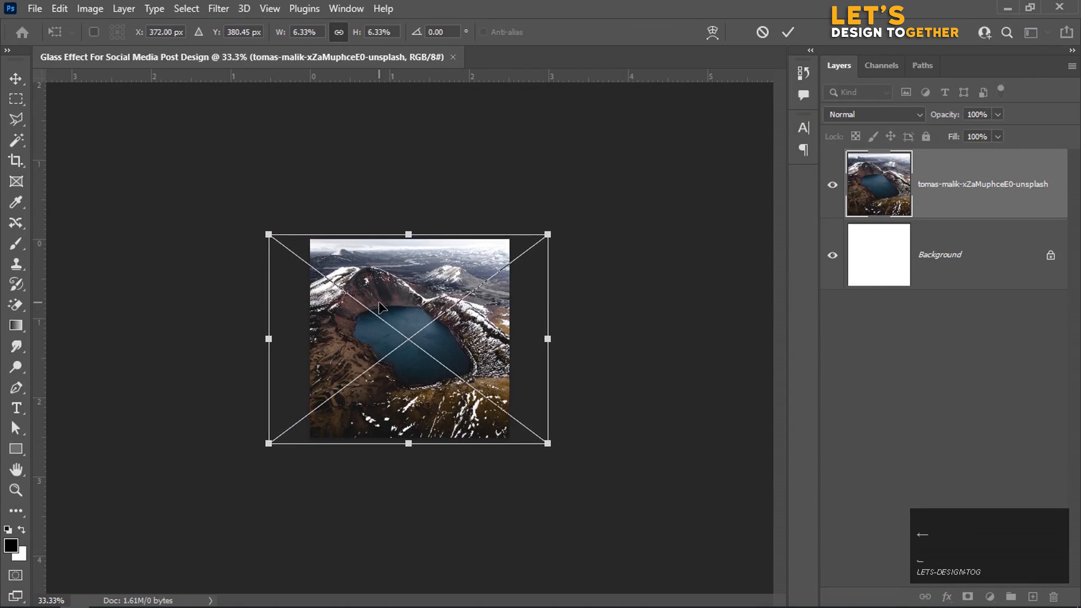
pyautogui.press('Enter')
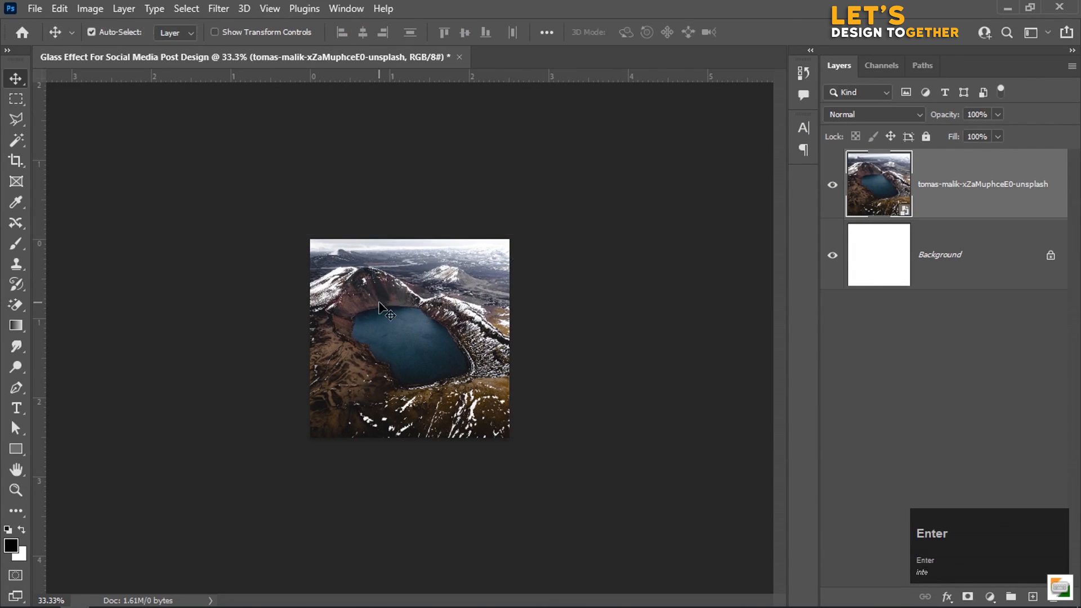
pyautogui.press('ctrl+0')
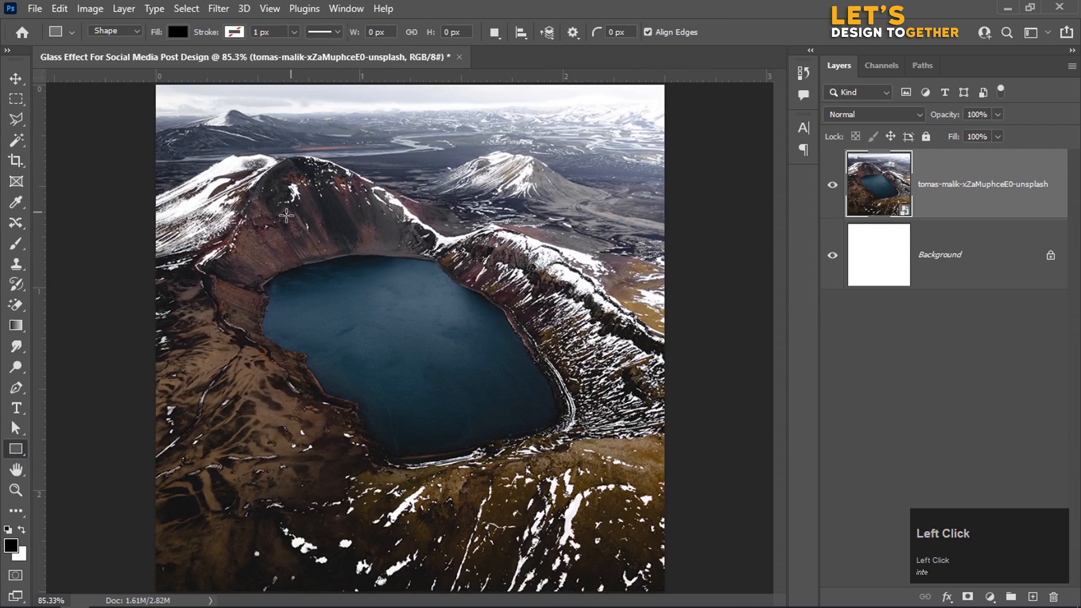
# Draw a white rectangle with rounded corners and center it over the lake photo.
pyautogui.moveTo(298, 217); pyautogui.dragTo(501, 480)
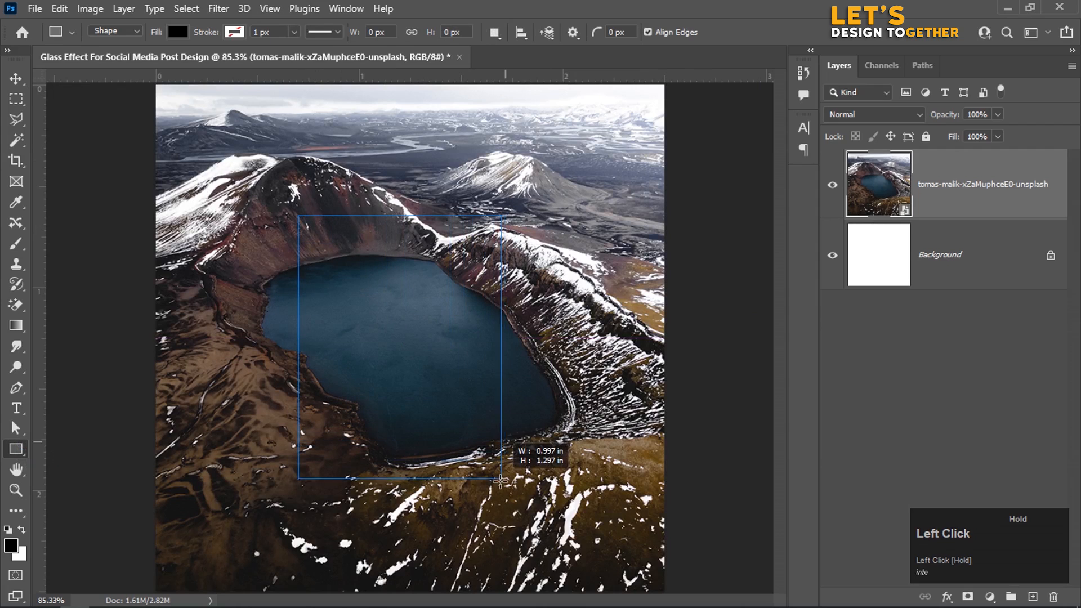
pyautogui.moveTo(500, 482); pyautogui.dragTo(537, 524)
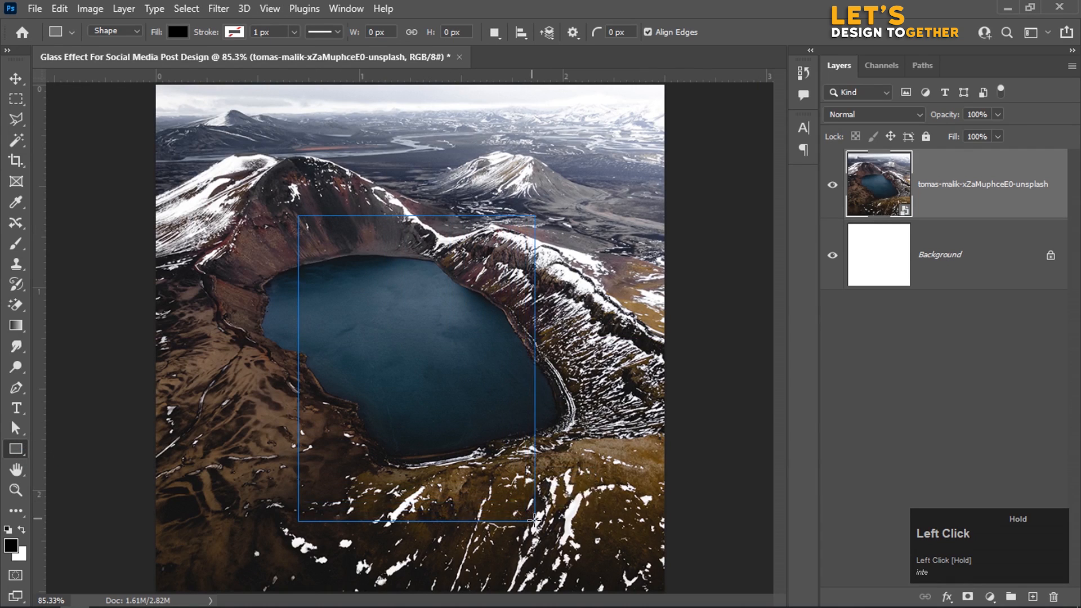
pyautogui.moveTo(300, 219); pyautogui.dragTo(535, 520)
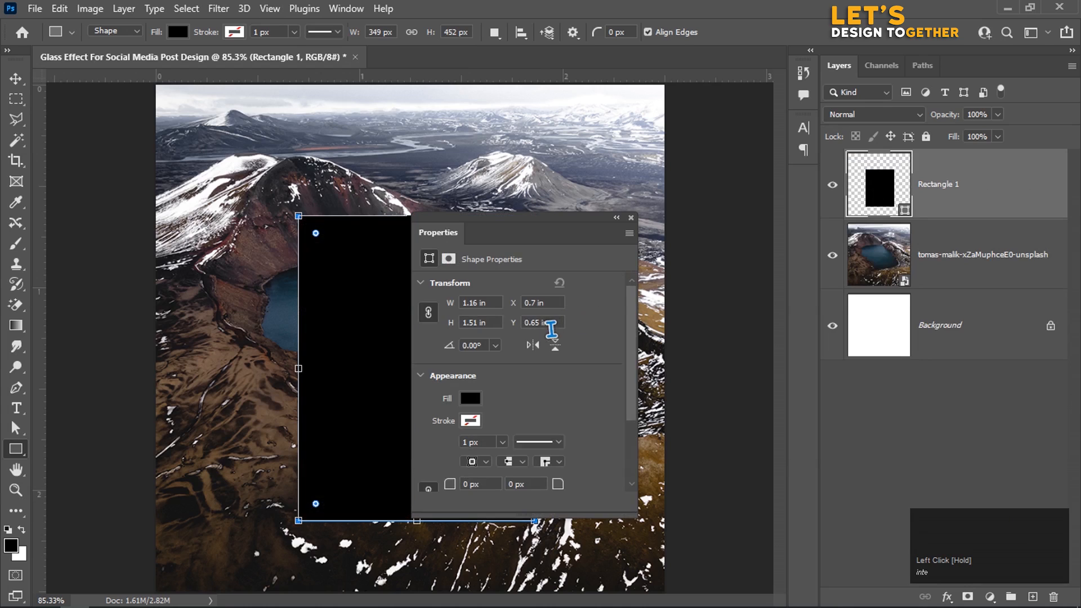
pyautogui.click(469, 398)
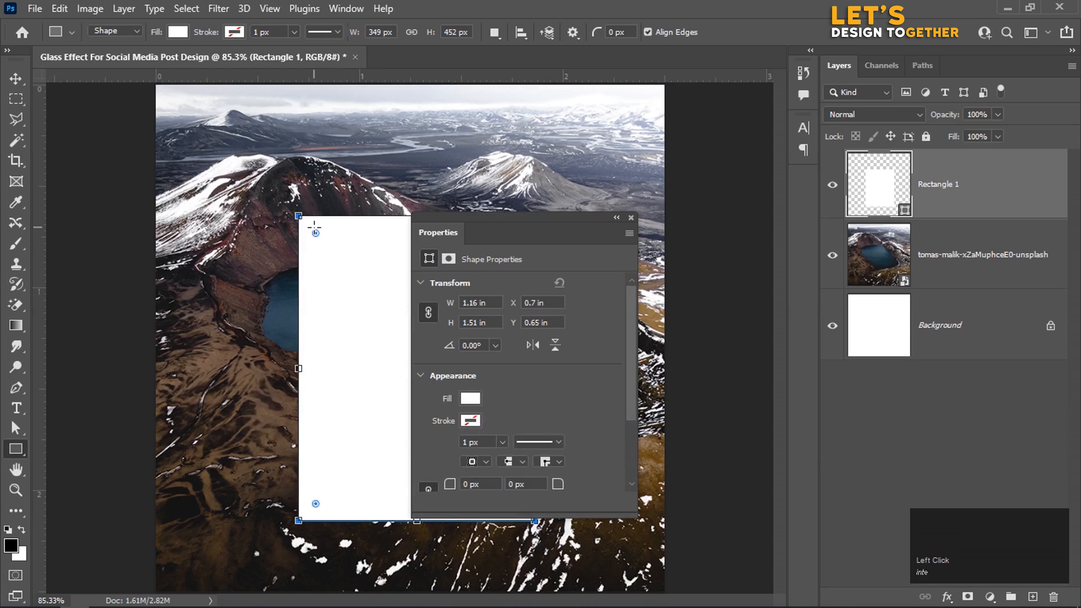
pyautogui.moveTo(314, 231); pyautogui.dragTo(329, 249)
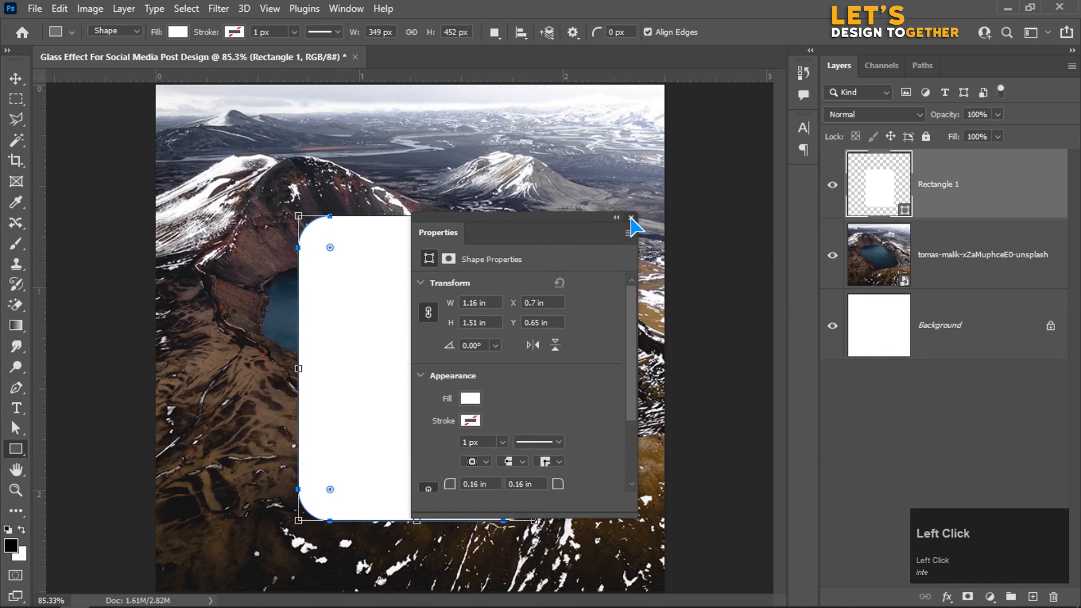
pyautogui.press('Enter')
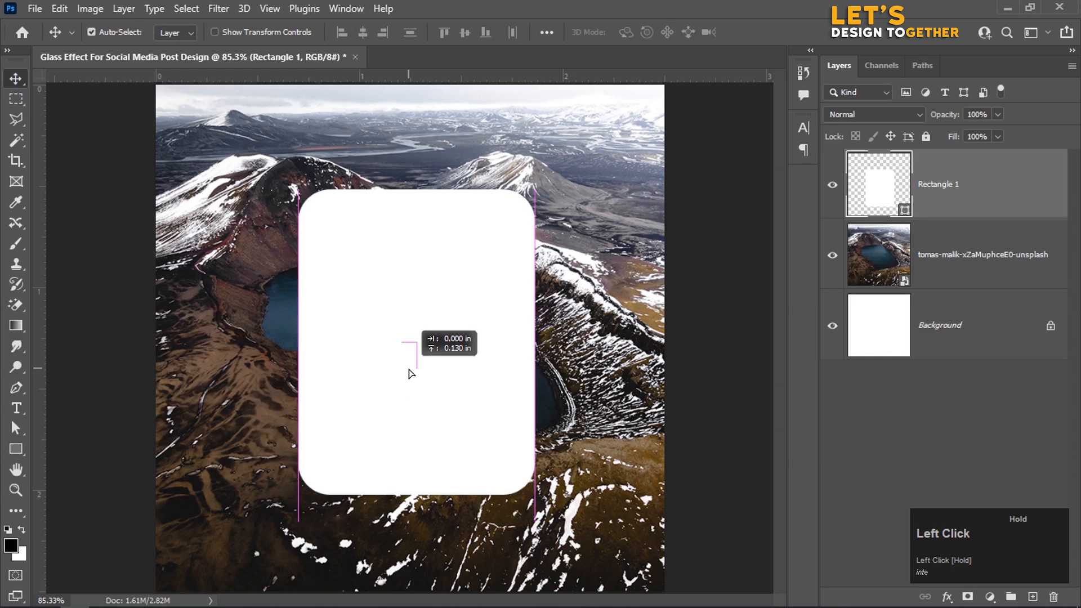
pyautogui.moveTo(411, 341); pyautogui.dragTo(424, 341)
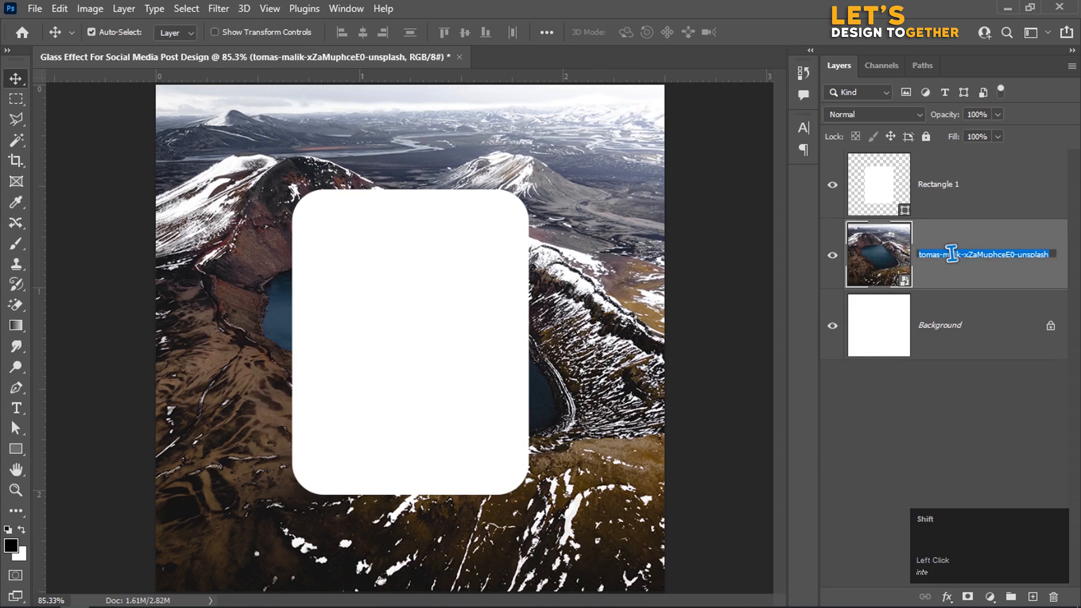
# Rename the photo layer 'Background', load the card outline, and preview a 6 px Gaussian Blur.
pyautogui.write('Background')
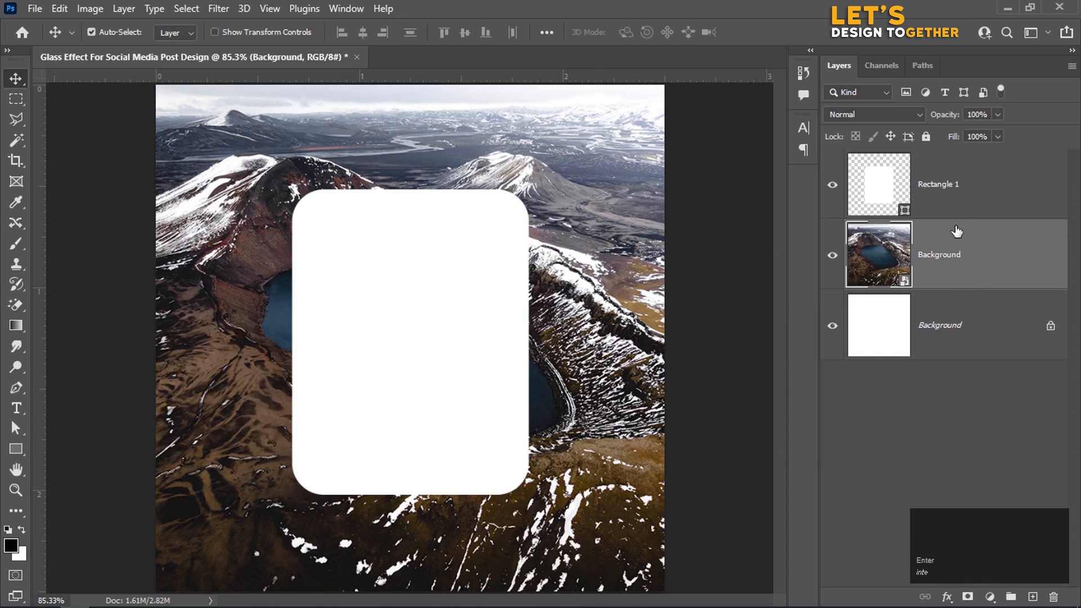
pyautogui.click(878, 183)
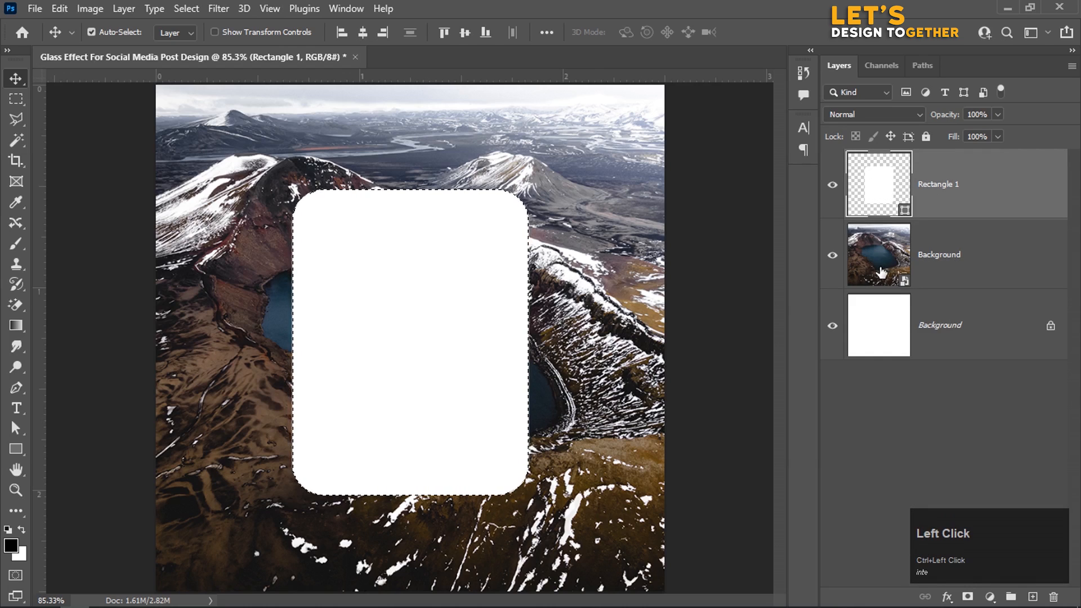
pyautogui.click(951, 254)
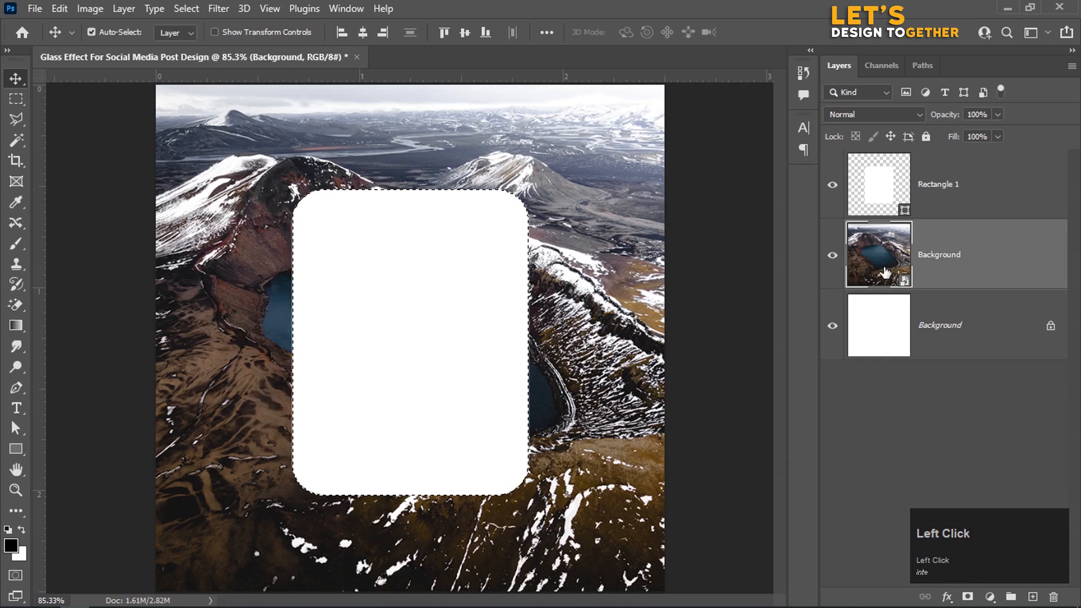
pyautogui.click(219, 8)
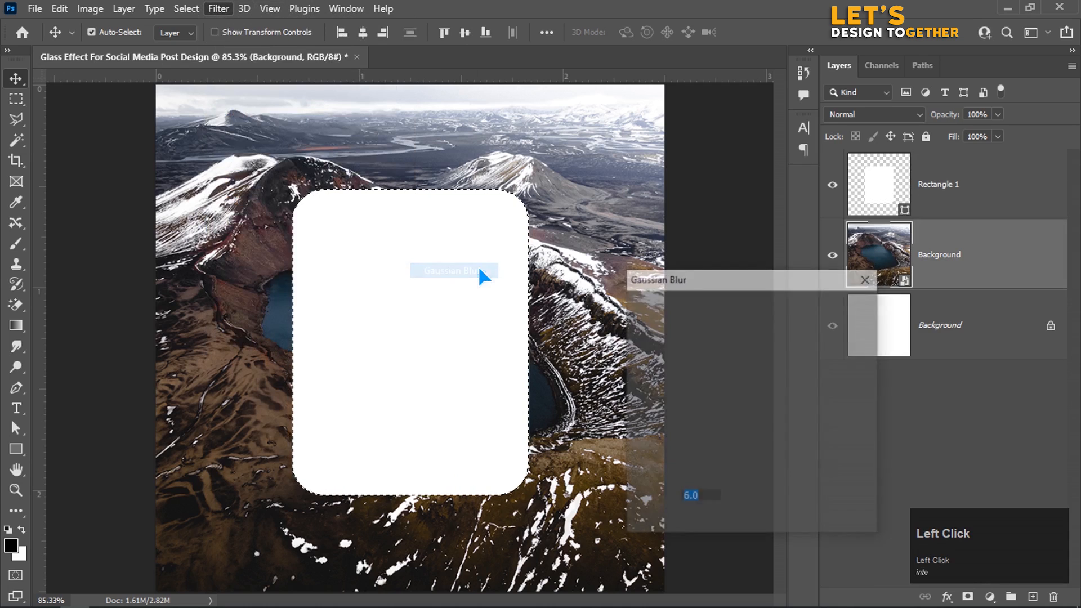
pyautogui.click(452, 270)
pyautogui.write('6')
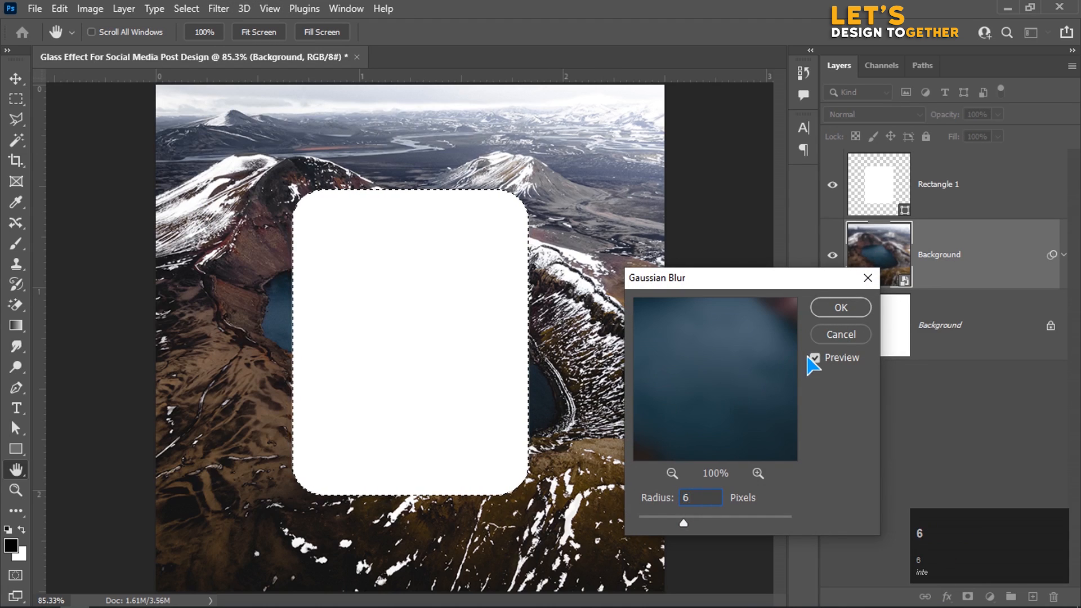
# Convert the Rectangle 1 layer into a smart object via its right-click menu.
pyautogui.click(839, 307)
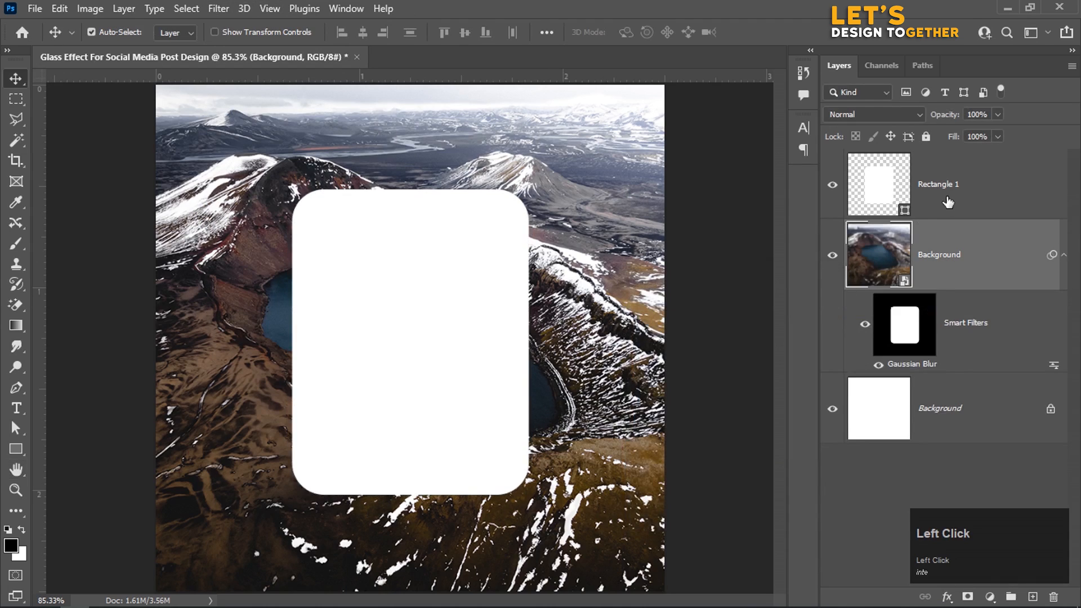
pyautogui.click(937, 184)
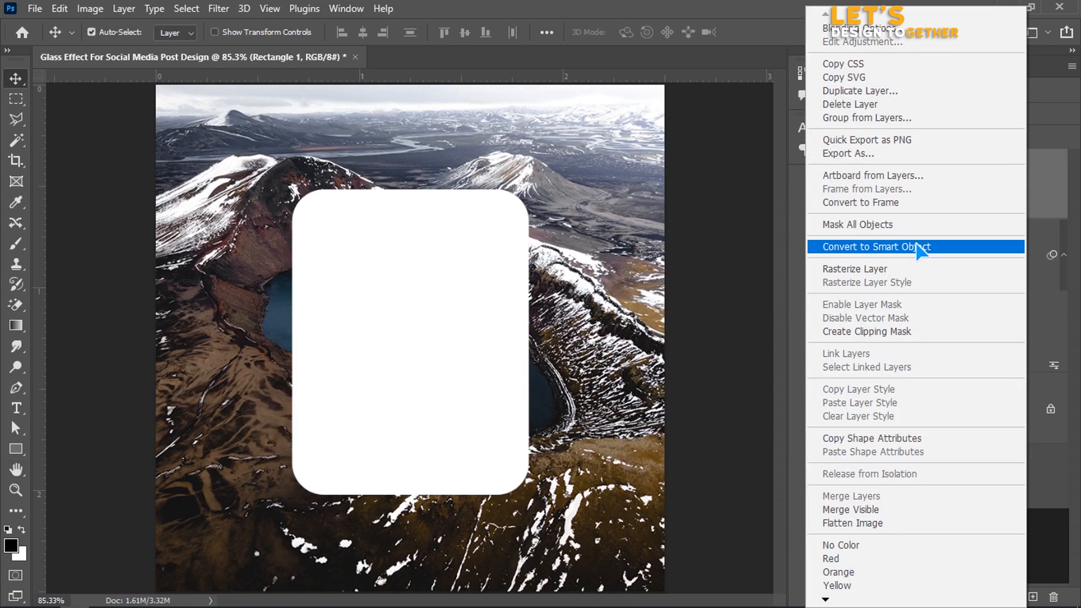
pyautogui.click(876, 247)
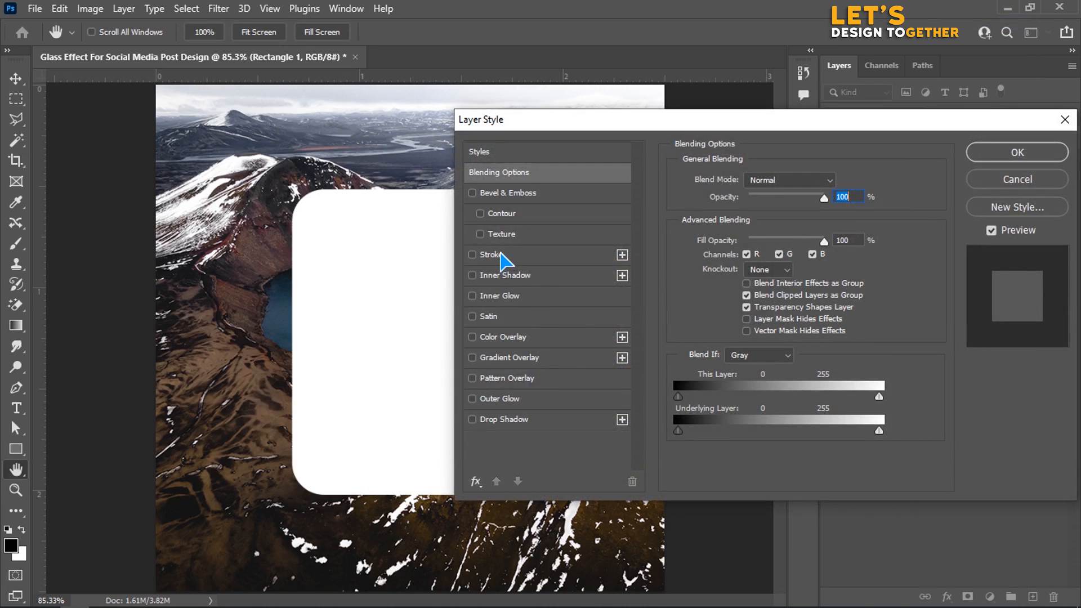
pyautogui.moveTo(769, 242)
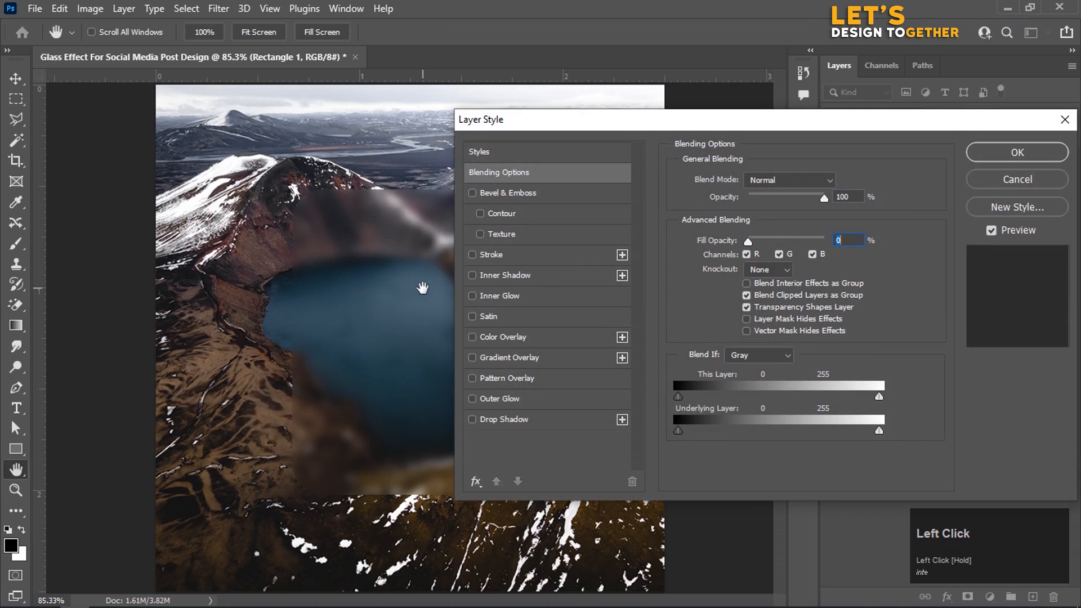
# Enable the Stroke effect on the card after setting Fill Opacity to 0%.
pyautogui.click(472, 254)
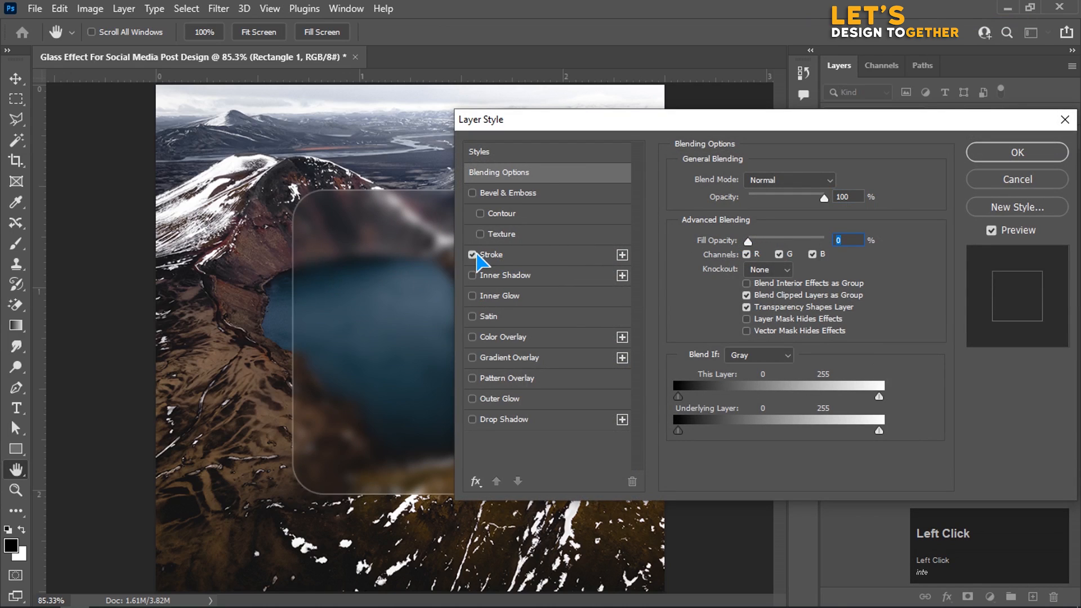
# Set the card's stroke to 3 px with position Outside.
pyautogui.click(490, 254)
pyautogui.write('3')
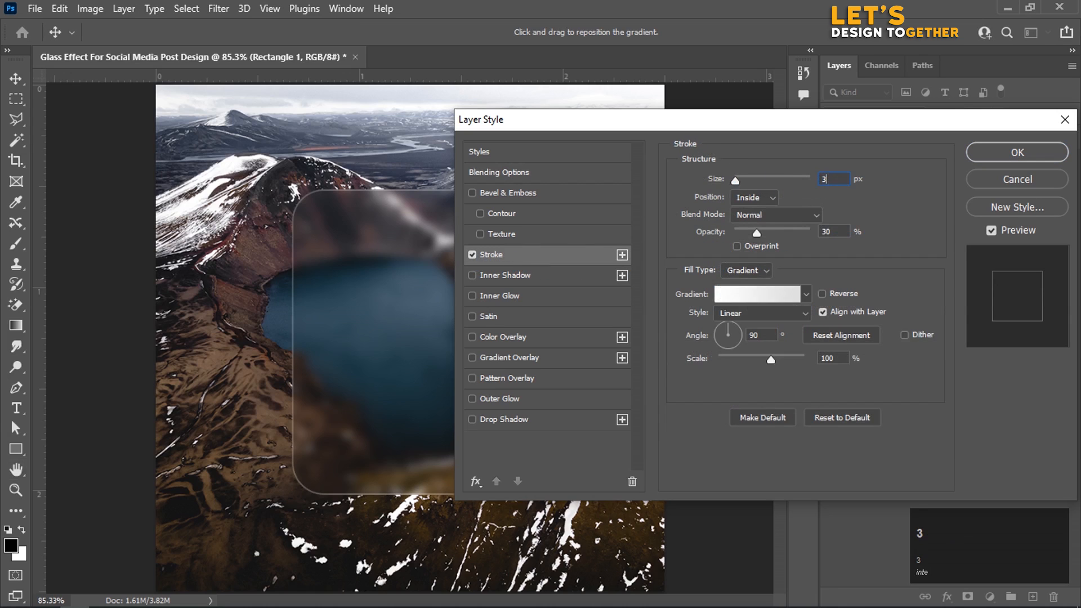
pyautogui.click(753, 197)
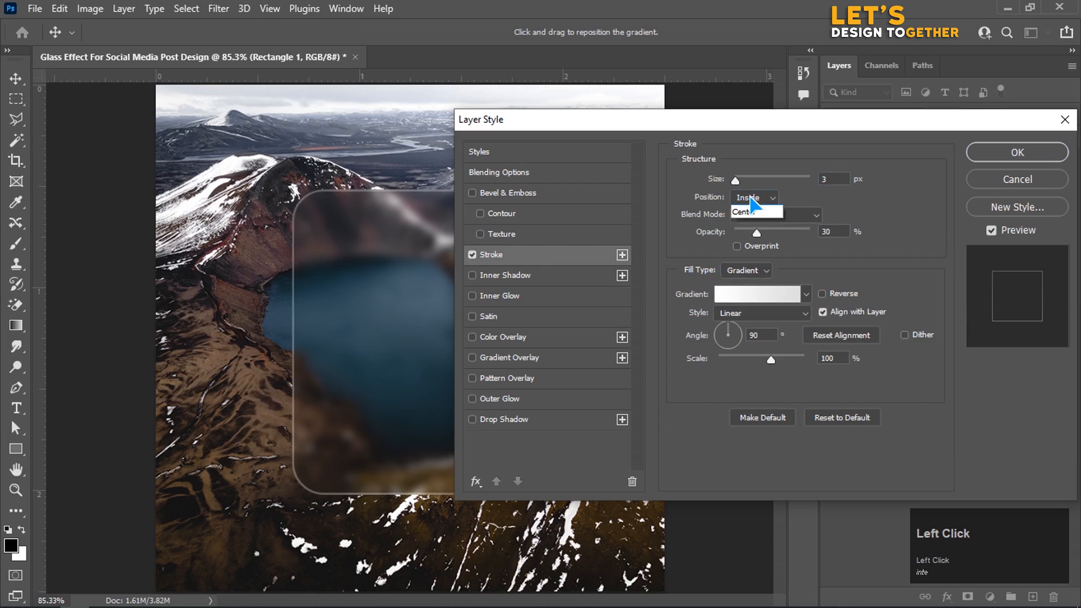
pyautogui.click(750, 197)
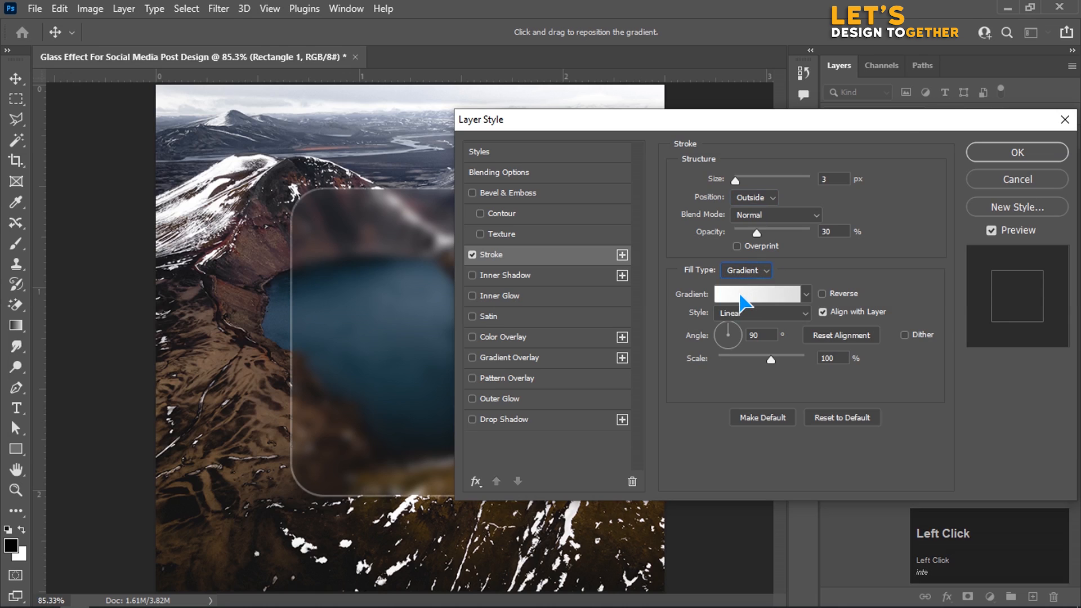
# Make the stroke gradient white ffffff to light grey dfdfdf at -53°, 35% opacity.
pyautogui.click(758, 294)
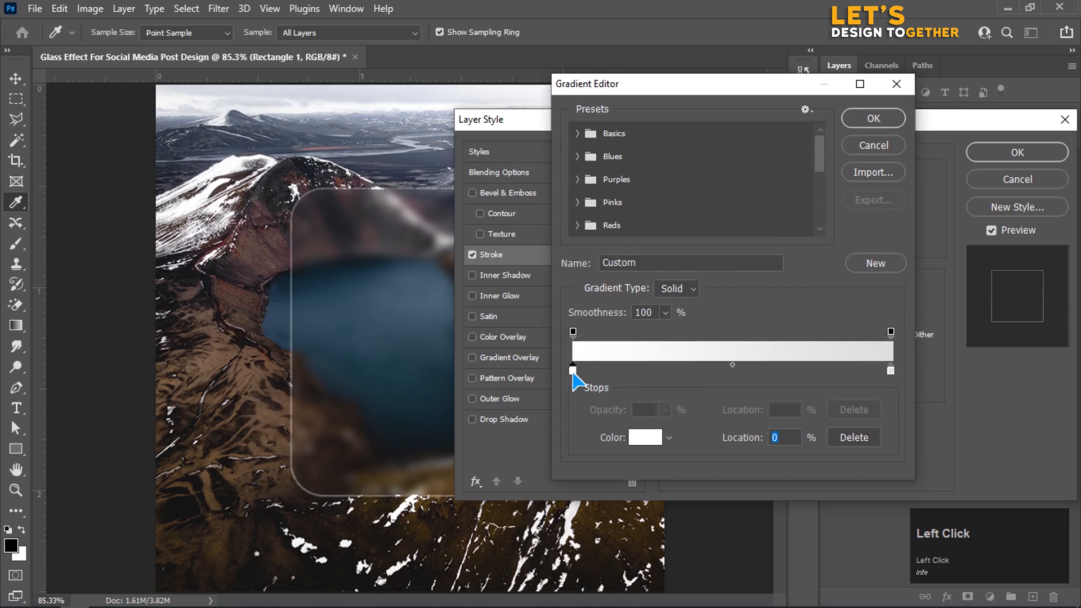
pyautogui.click(642, 436)
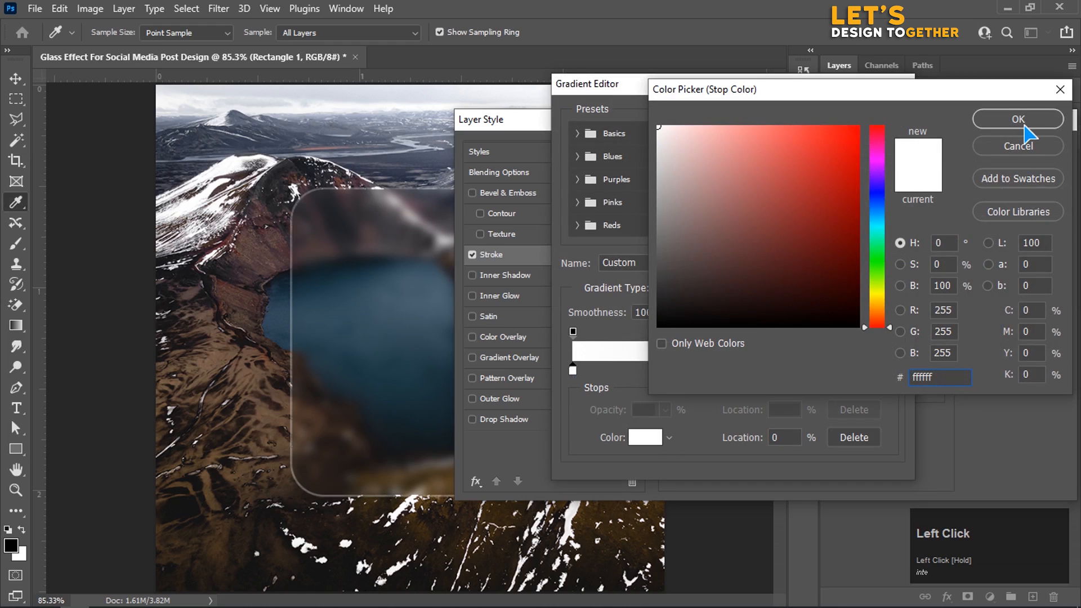
pyautogui.click(1016, 119)
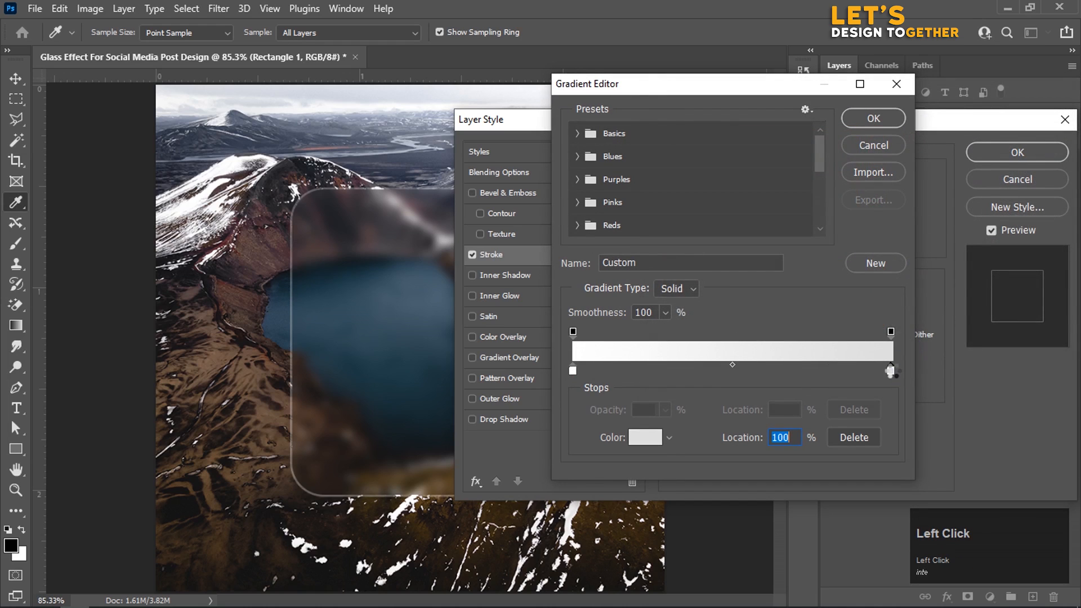
pyautogui.click(645, 436)
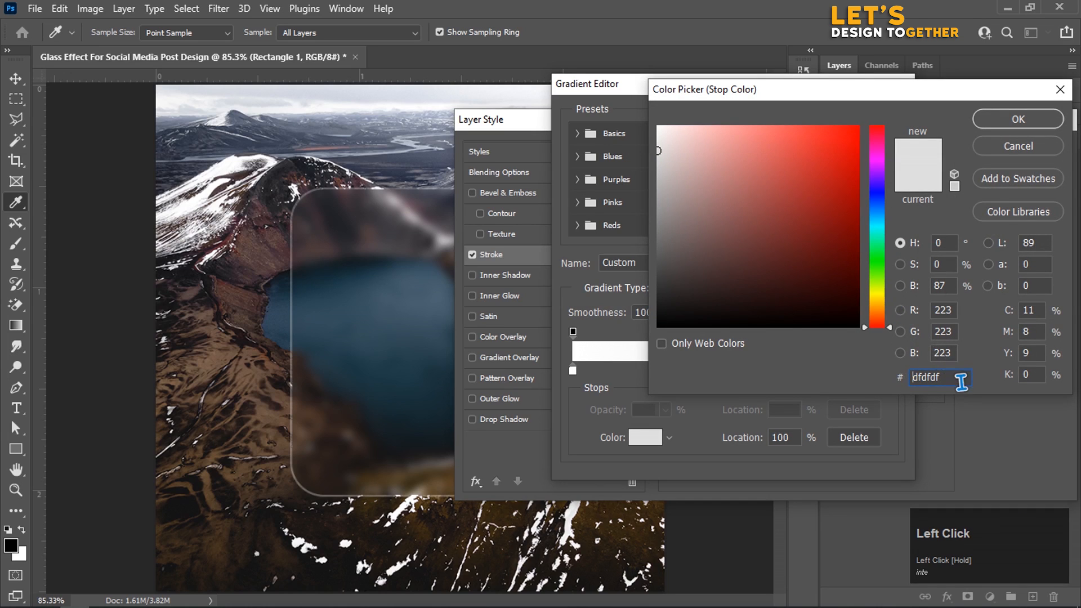
pyautogui.click(1017, 119)
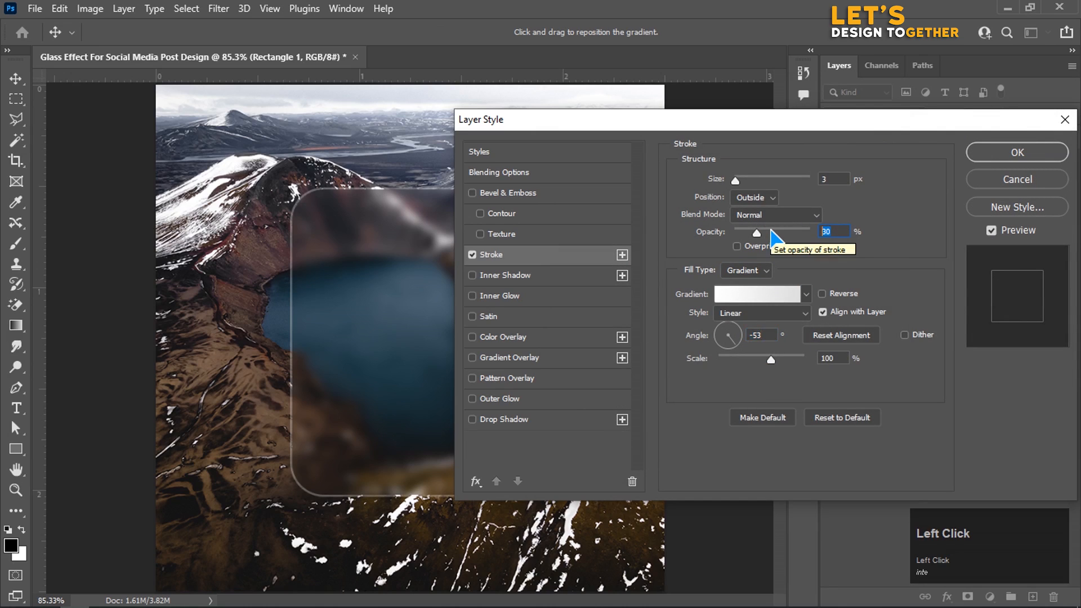
pyautogui.write('35')
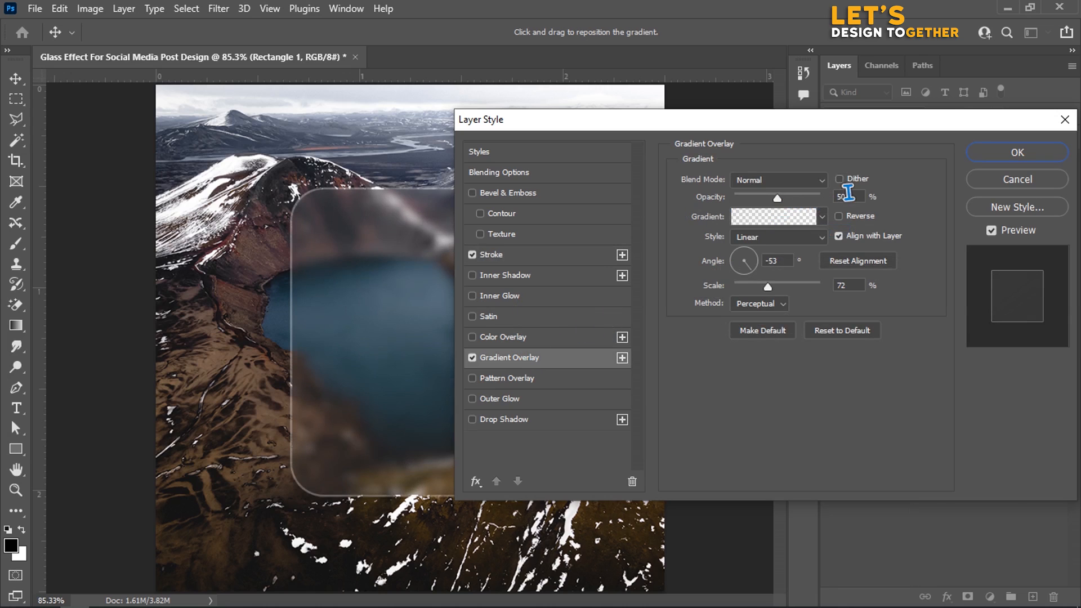
# Set the gradient overlay to 50% opacity with a white starting stop at 15% opacity.
pyautogui.click(848, 196)
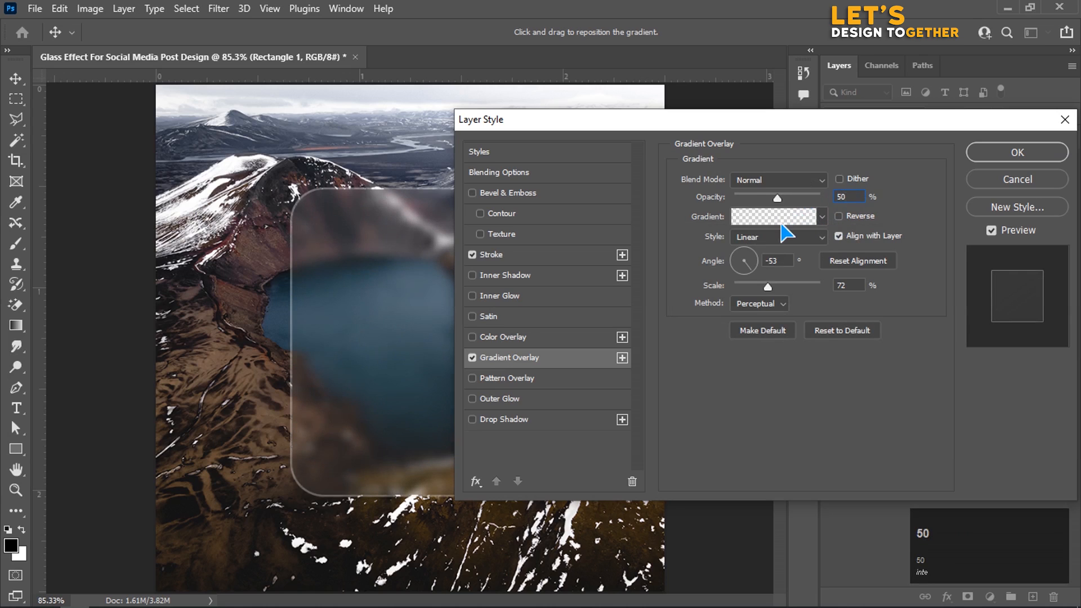
pyautogui.click(774, 216)
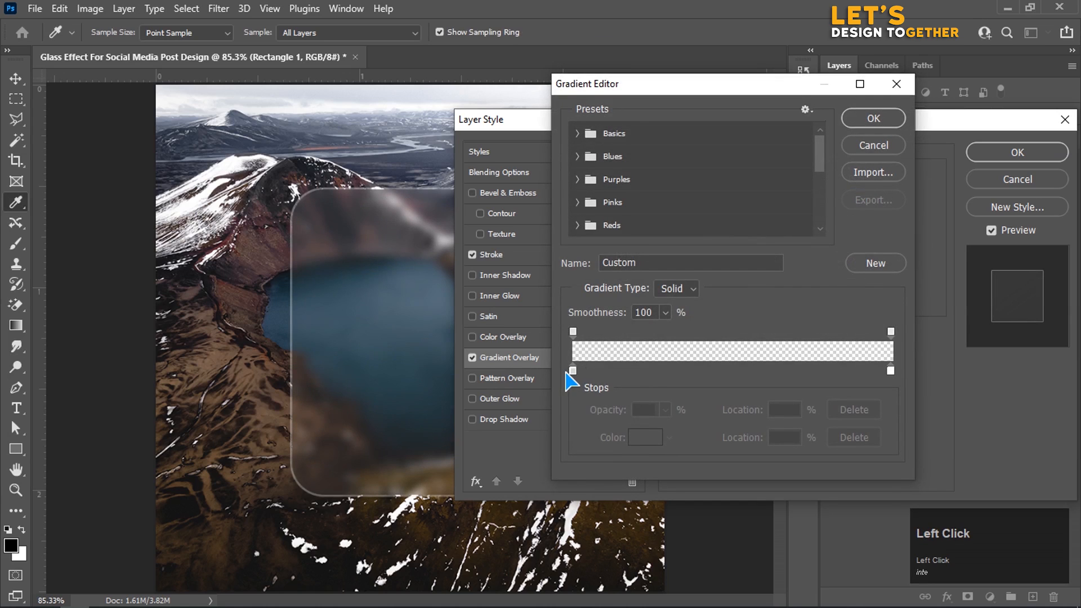
pyautogui.click(572, 370)
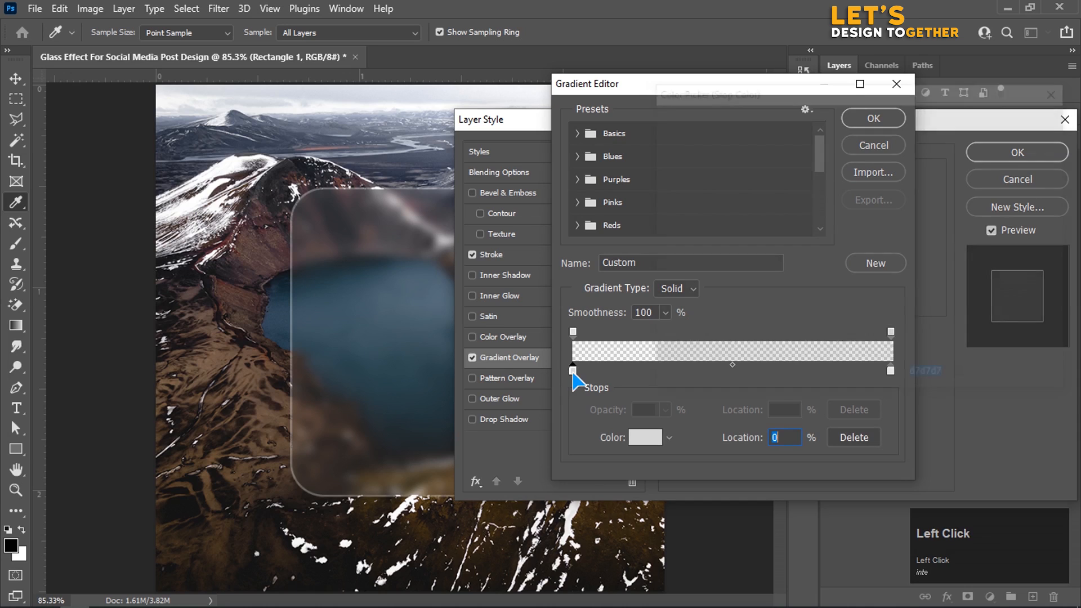
pyautogui.click(647, 437)
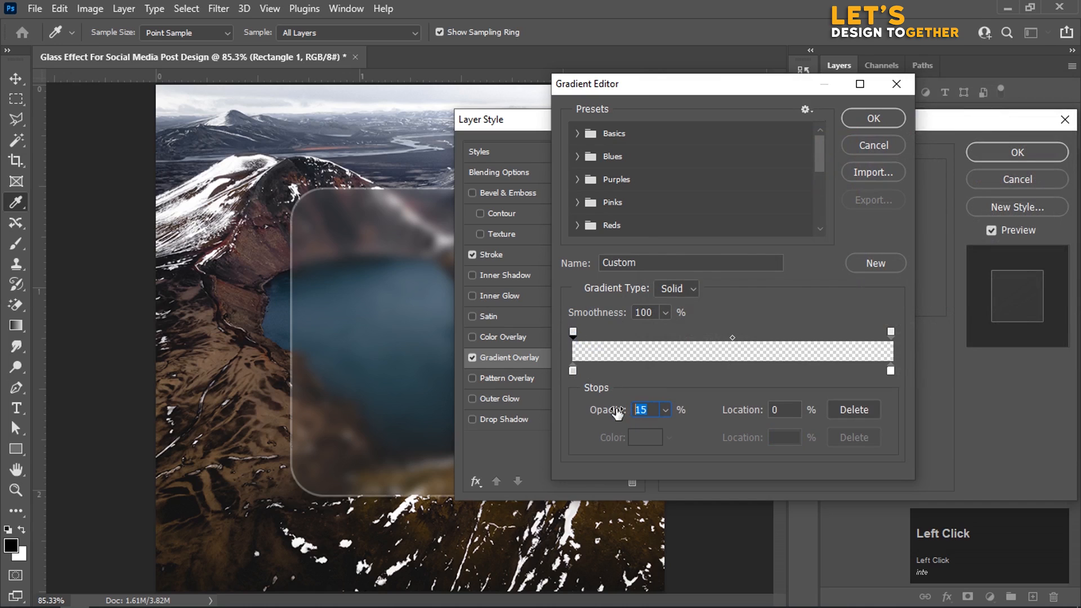
pyautogui.write('1')
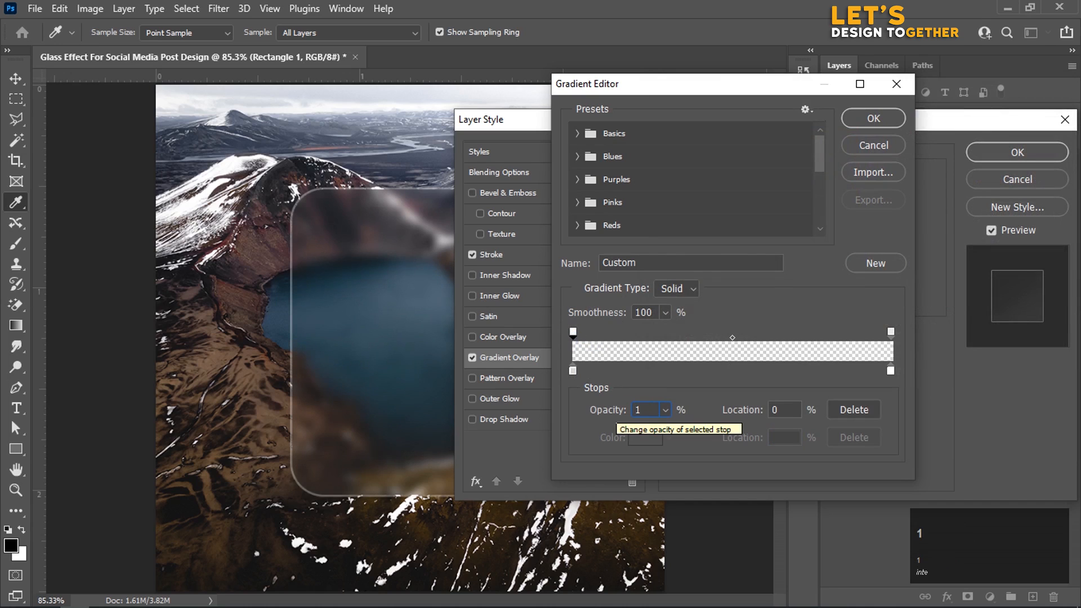
pyautogui.write('15')
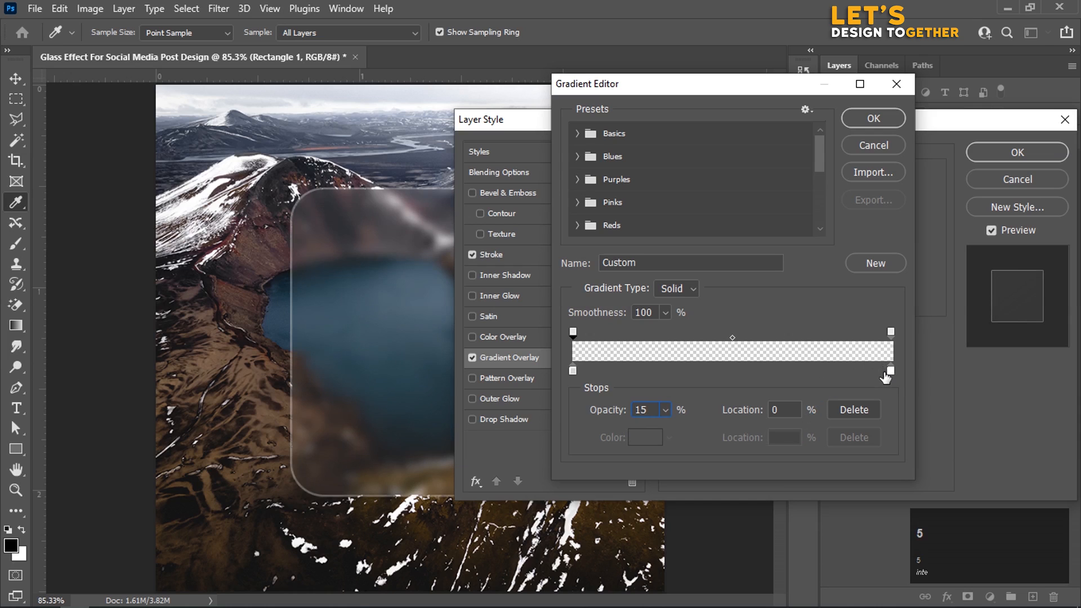
# Make the overlay's ending stop white at 10% opacity, confirm the gradient, and enable Drop Shadow.
pyautogui.click(890, 368)
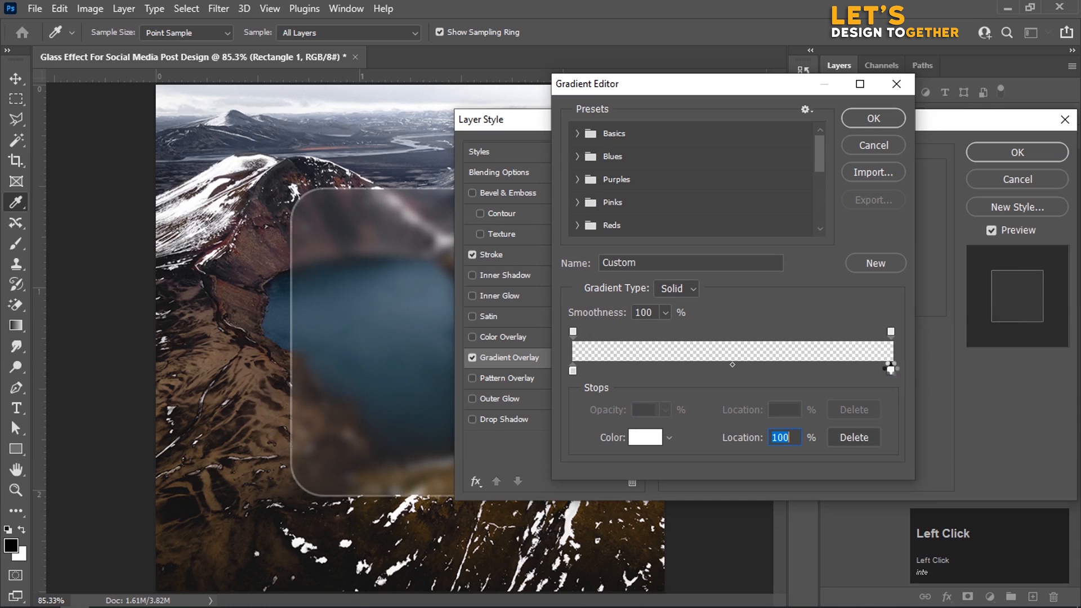
pyautogui.click(645, 436)
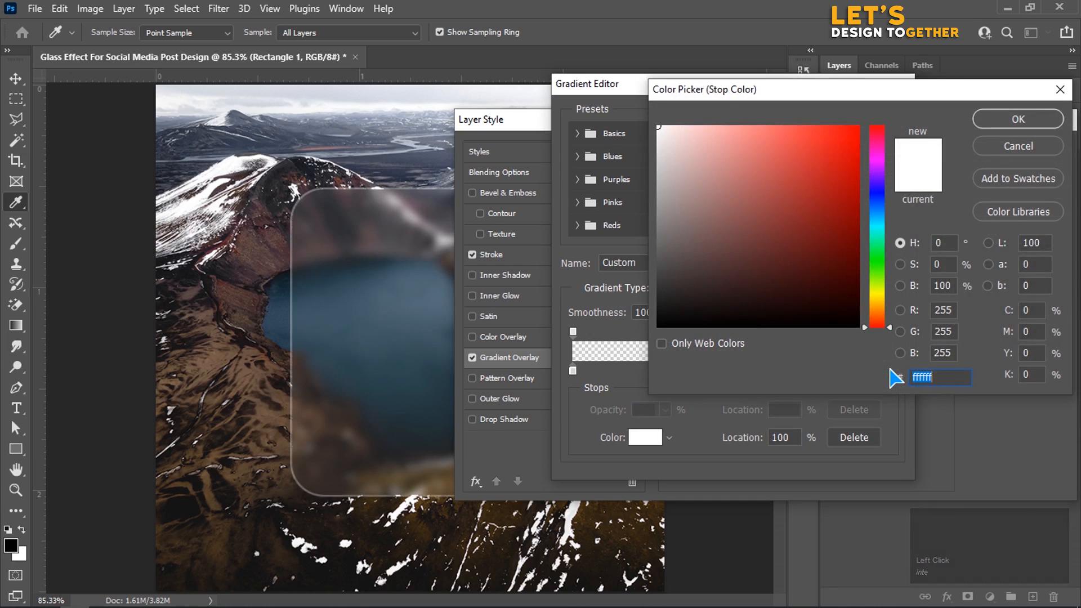
pyautogui.click(682, 128)
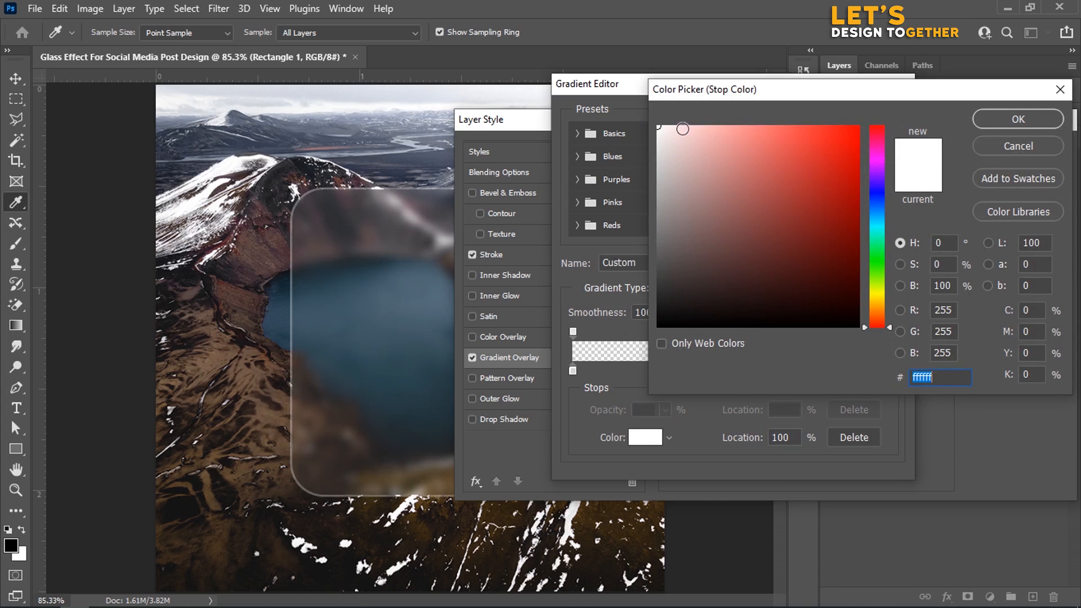
pyautogui.click(1017, 118)
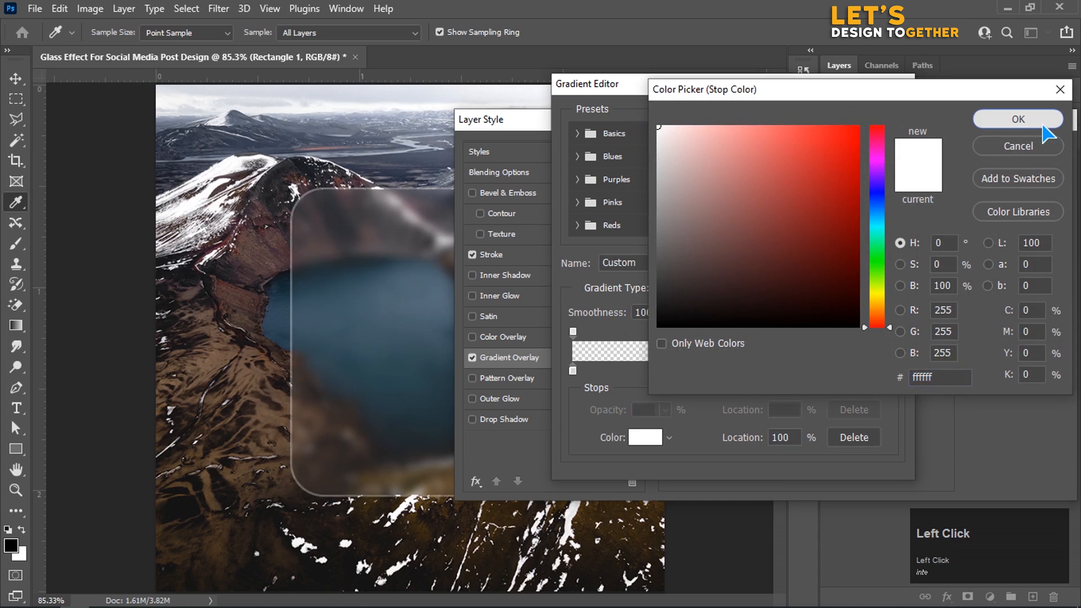
pyautogui.click(1016, 118)
pyautogui.write('10')
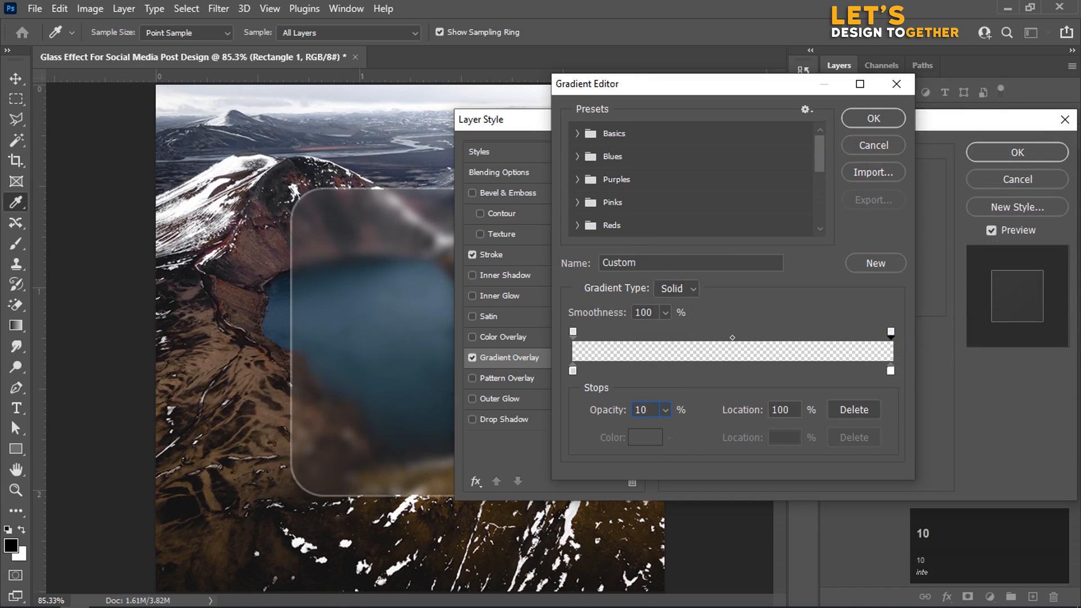
pyautogui.click(871, 118)
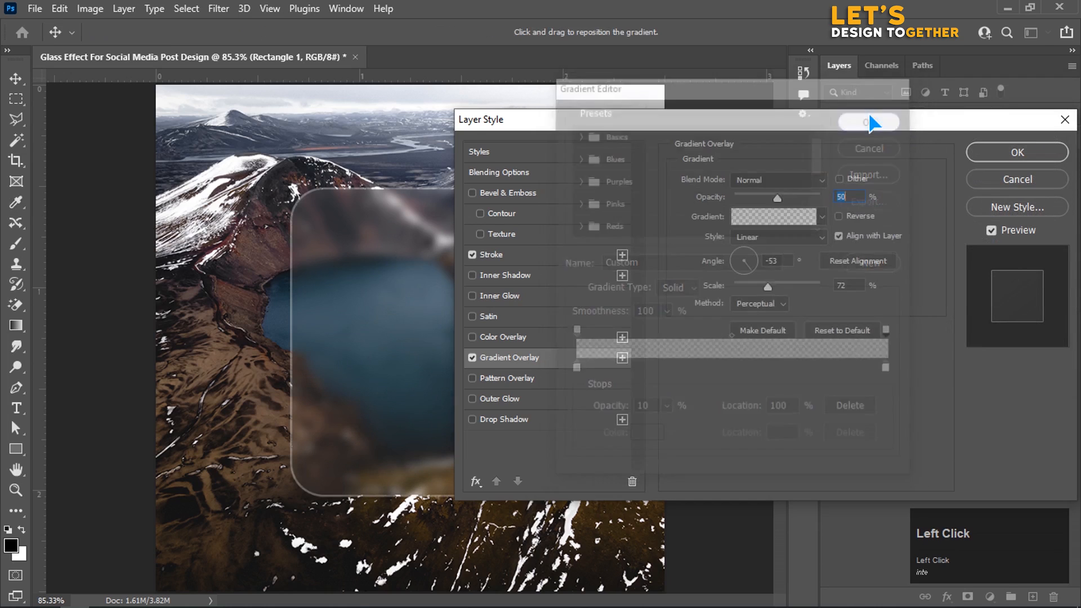
pyautogui.click(868, 122)
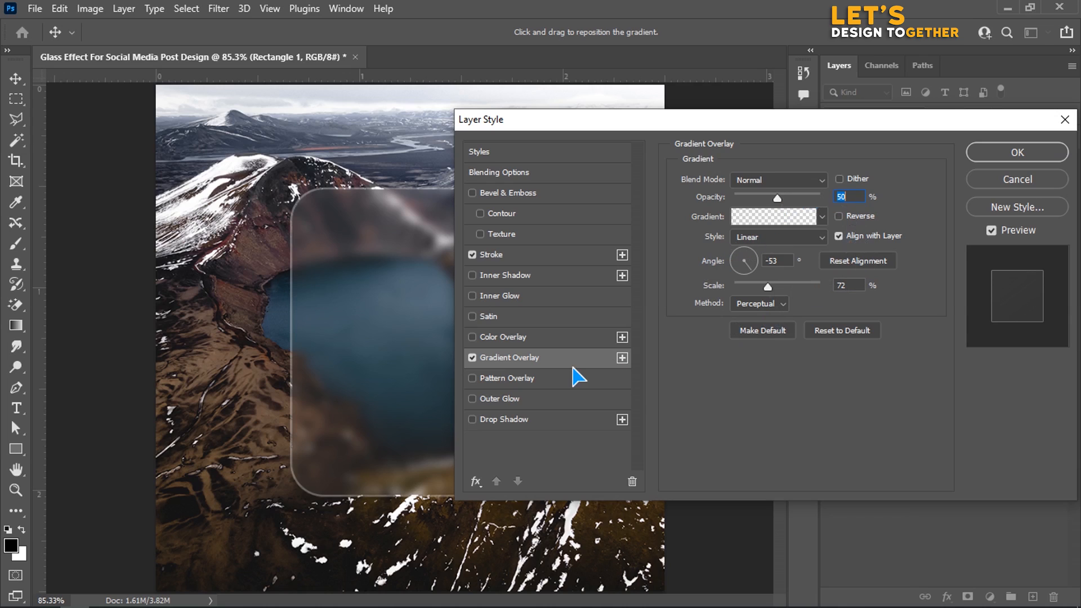
pyautogui.click(506, 419)
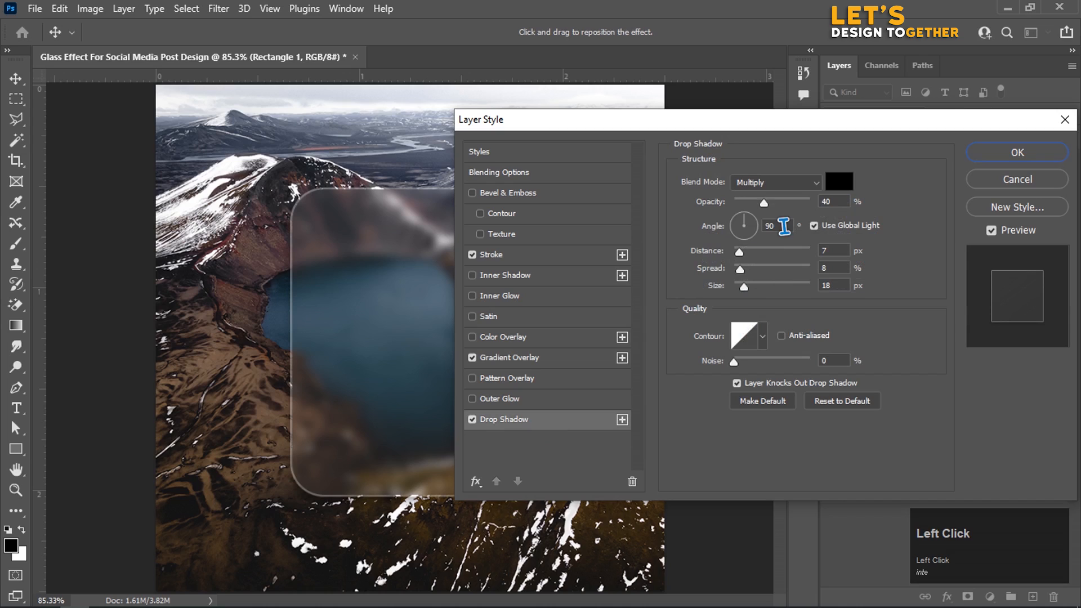
# Set the drop shadow to 45°, 50% opacity, 12 px distance, 13 spread, 24 px size, and apply.
pyautogui.write('45')
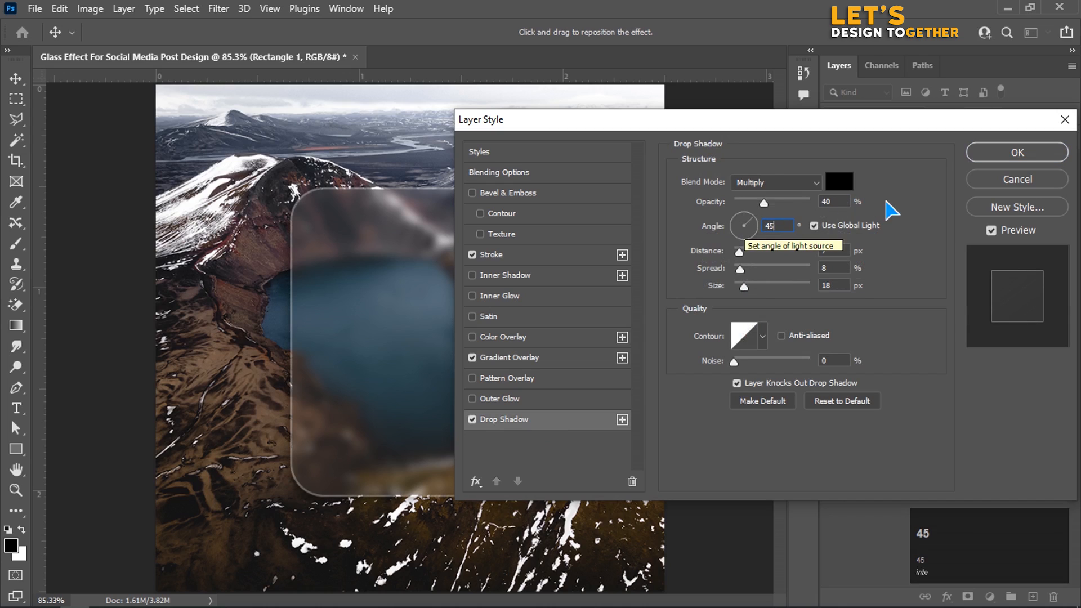
pyautogui.click(832, 200)
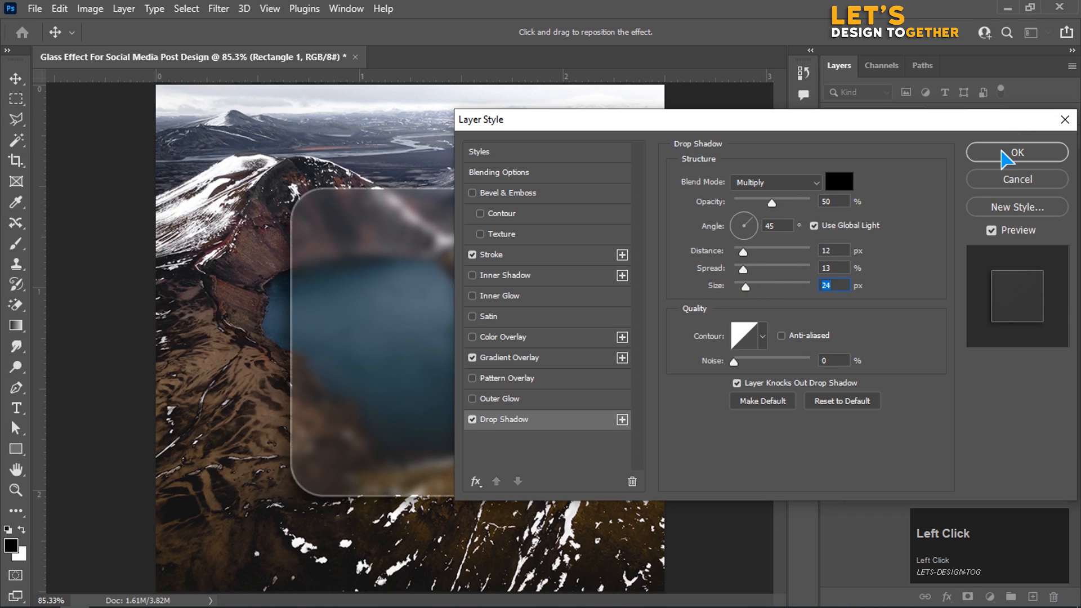
pyautogui.click(1016, 153)
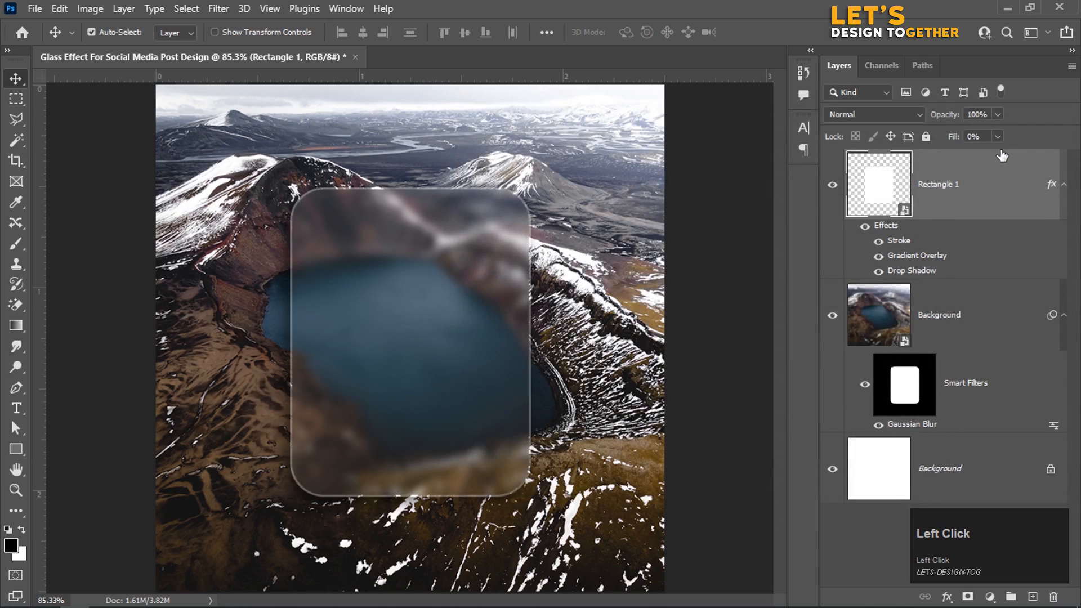